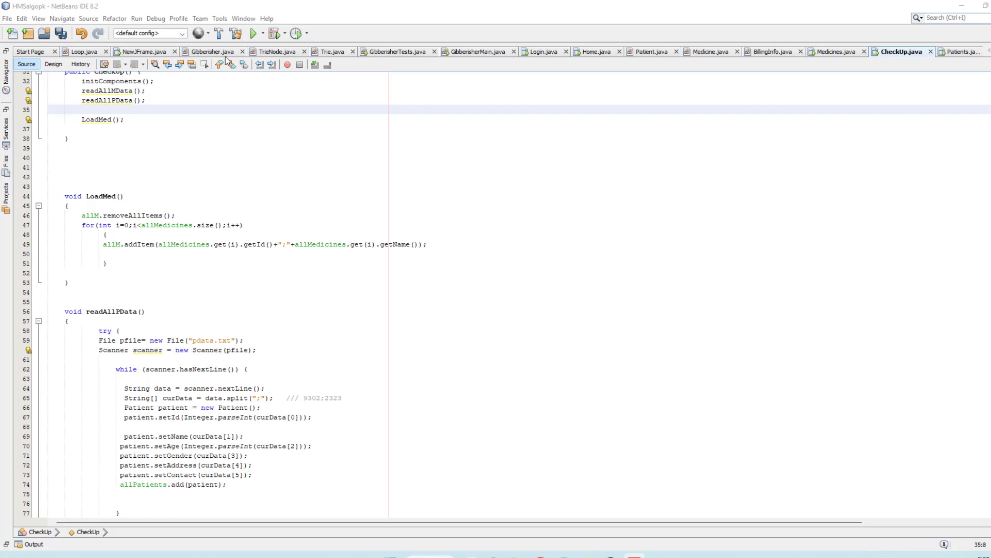
mouse_move(864, 76)
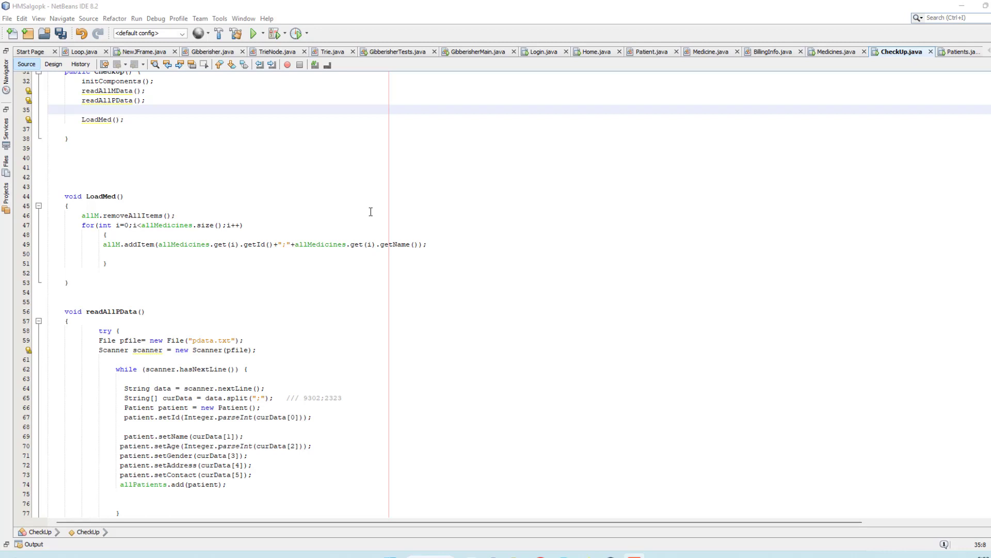
mouse_move(425, 191)
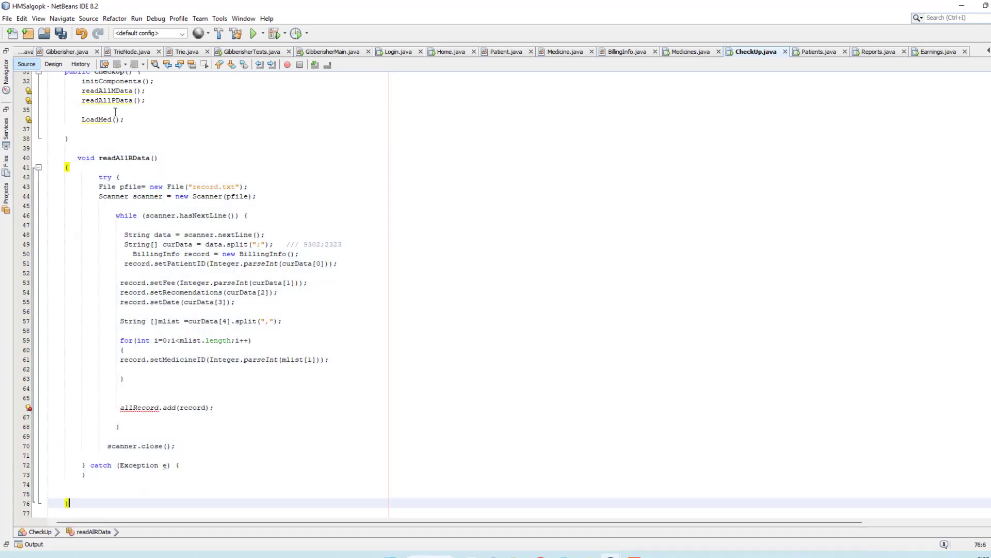
- Add a readAllRData() call above LoadMed() in the CheckUp constructor
type("readAllRData();")
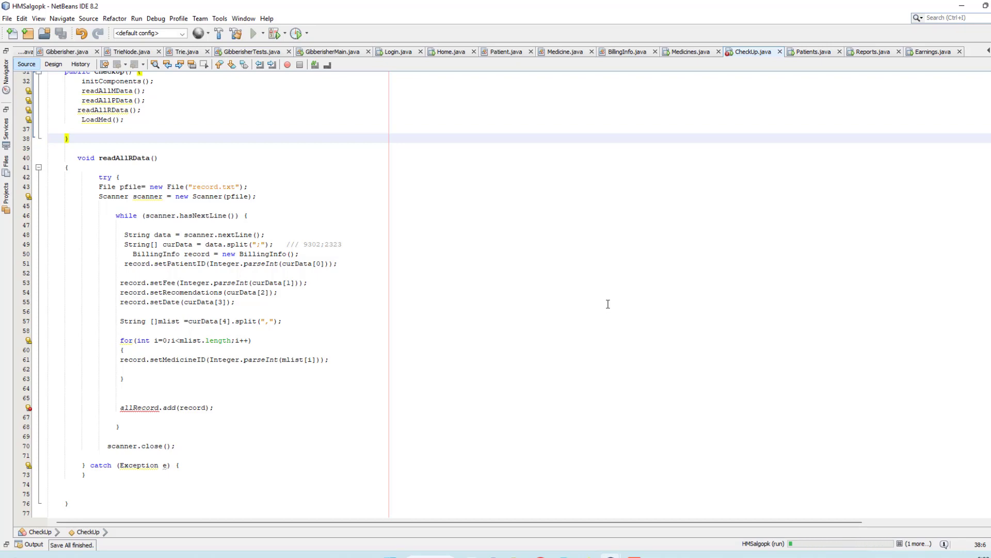
left_click(251, 33)
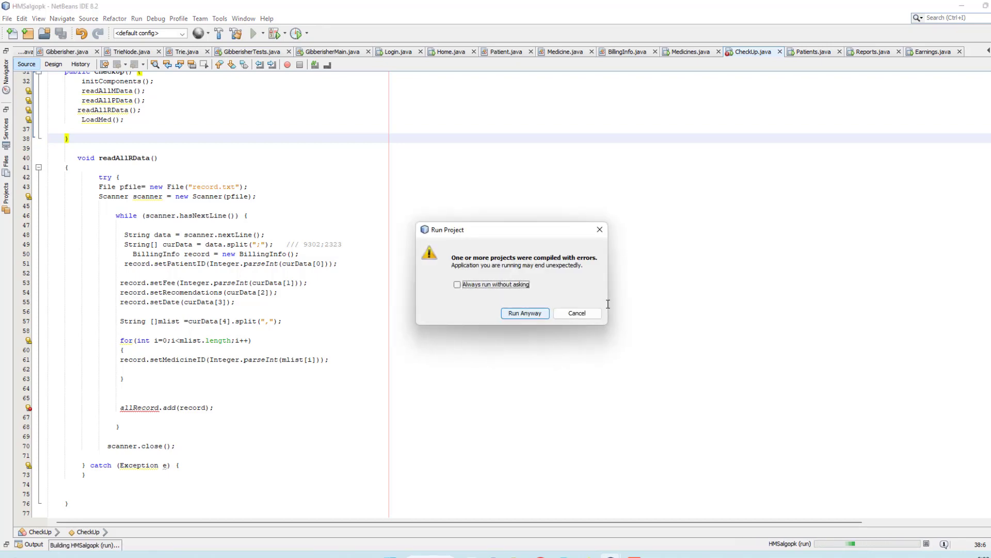
mouse_move(578, 312)
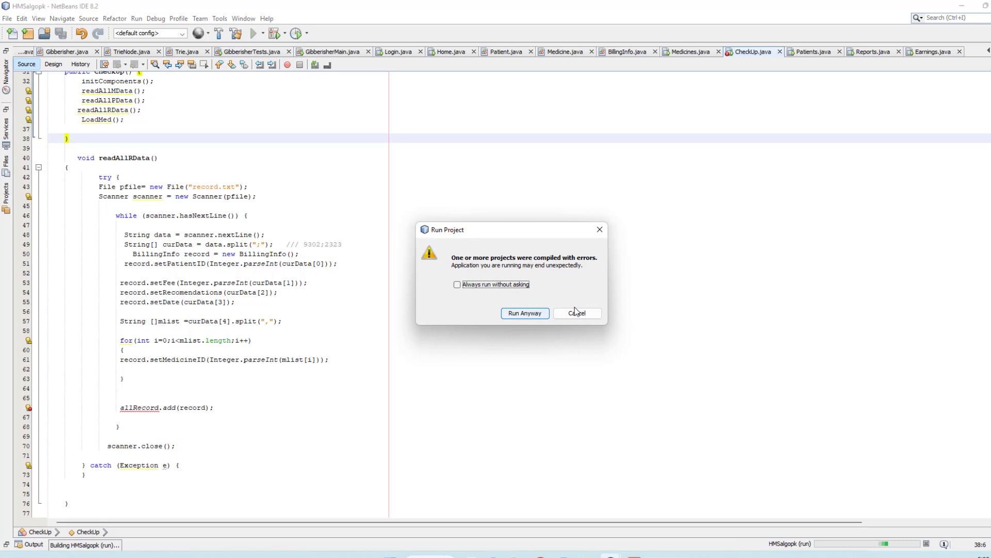
left_click(577, 313)
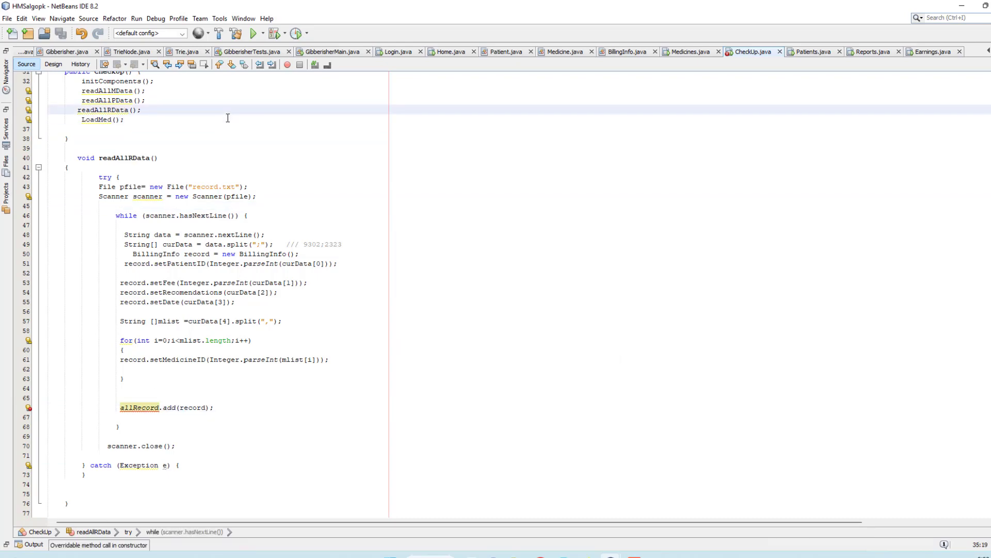
scroll("up", 3)
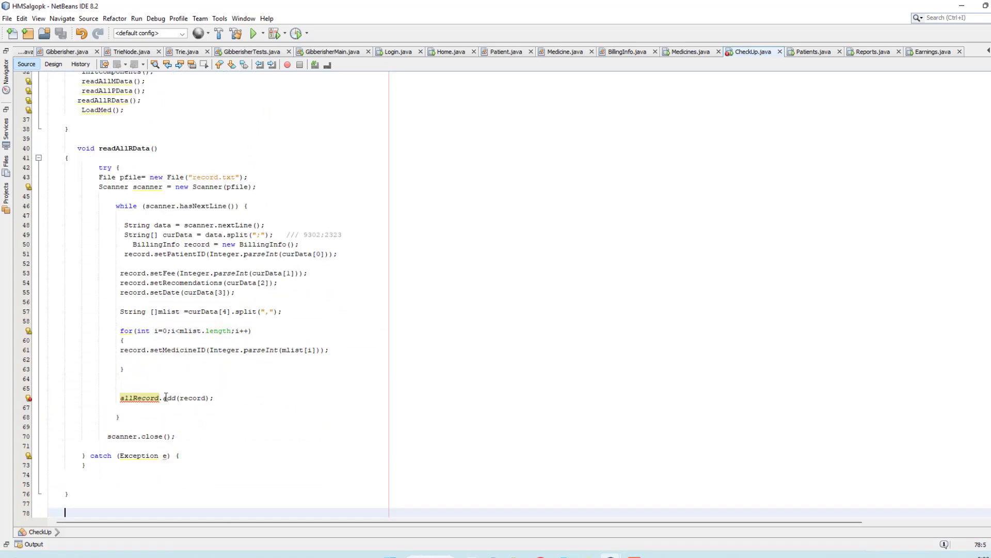
left_click(161, 398)
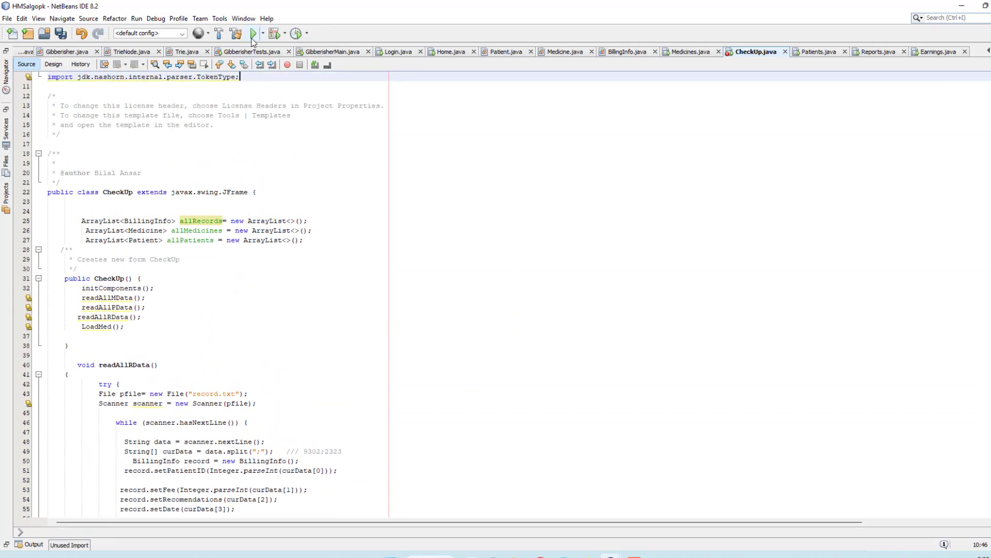
- Launch the ALGOPK hospital app and submit a login password
left_click(250, 33)
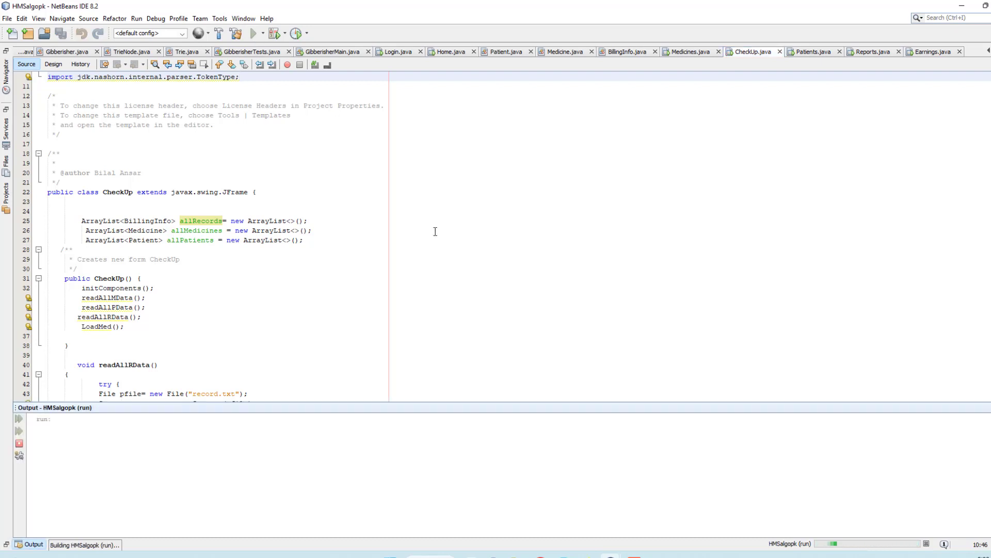
left_click(251, 33)
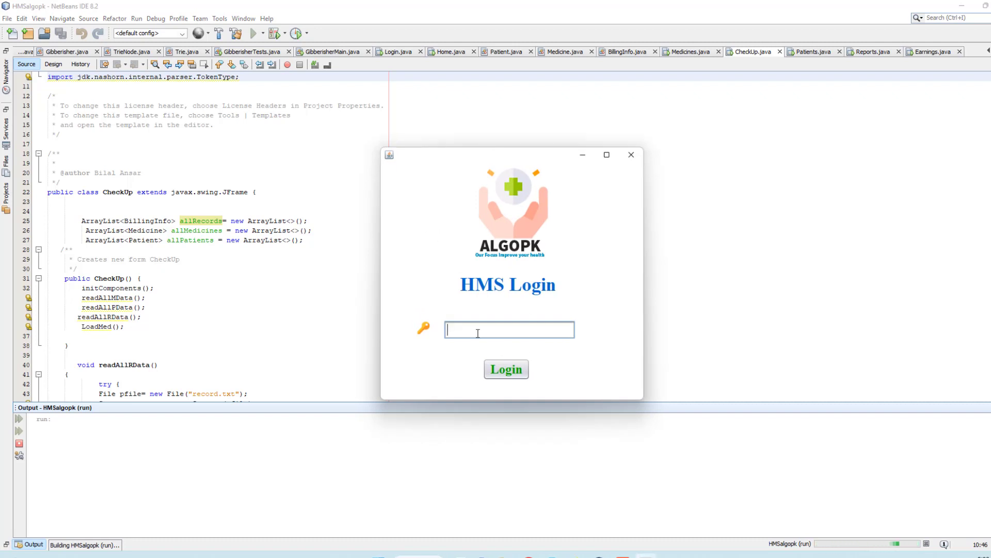
type("****")
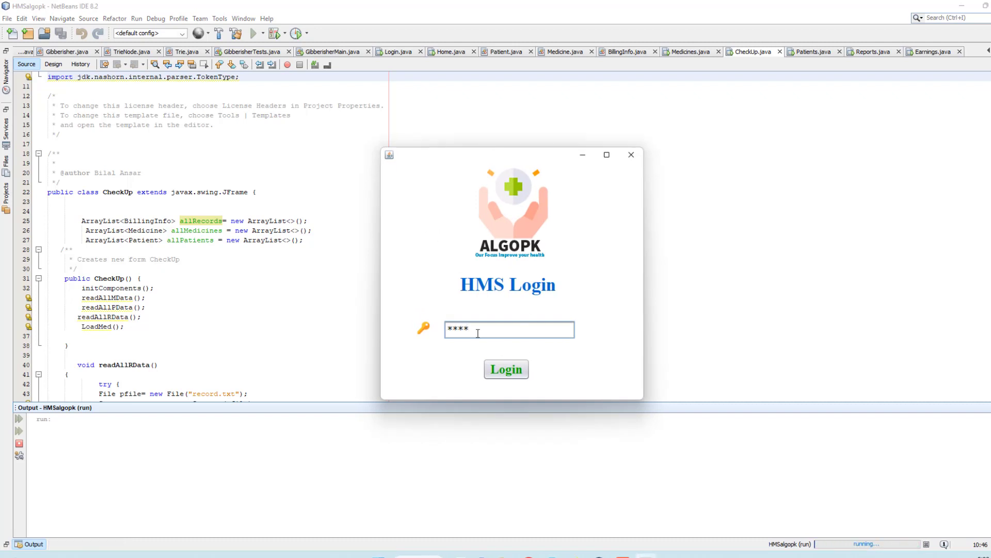
type("*")
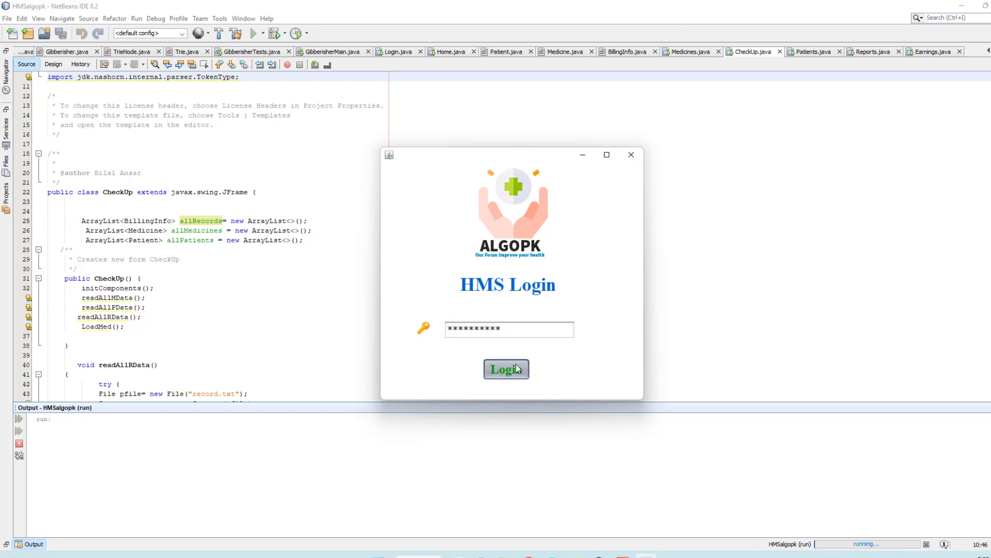
left_click(506, 369)
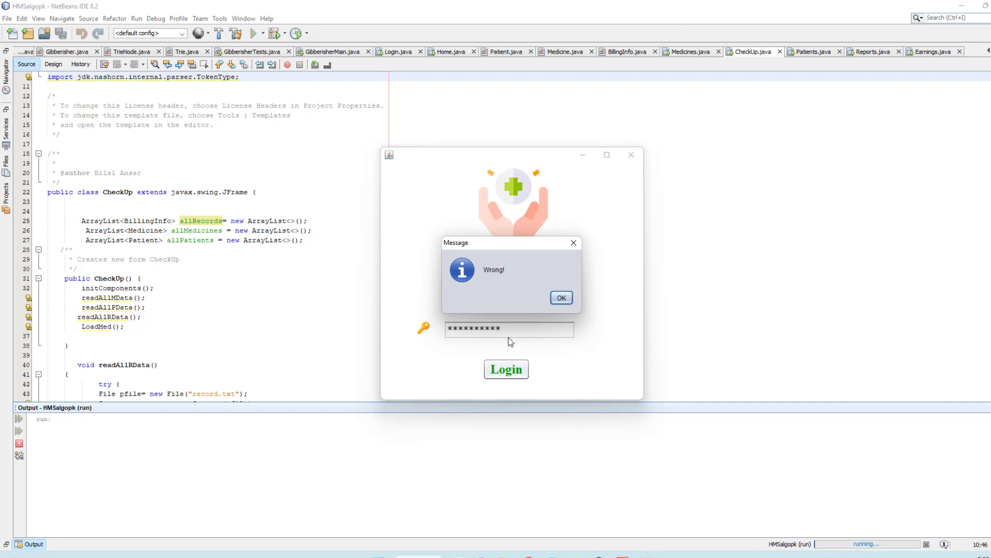
- Dismiss the Wrong! password message and enter the password again
left_click(561, 298)
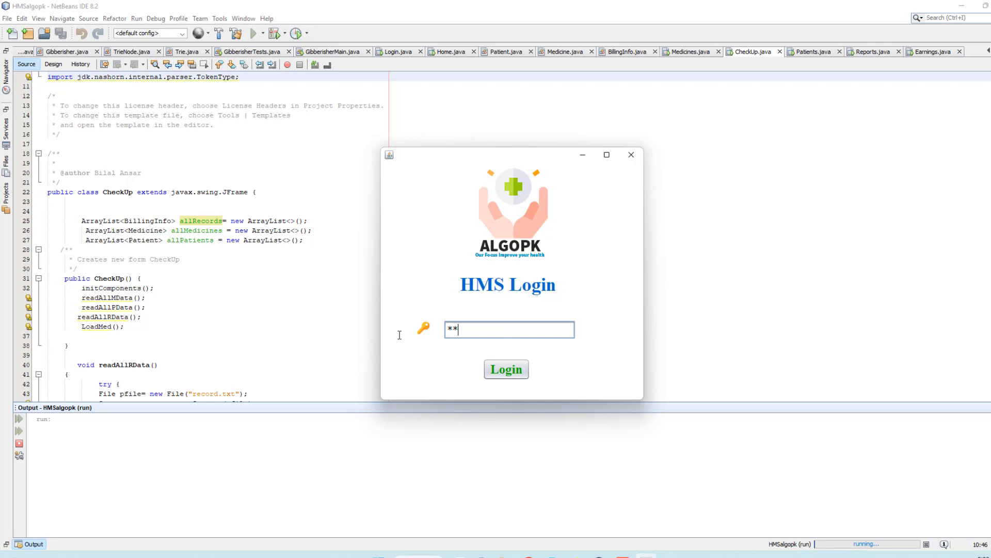
type("***")
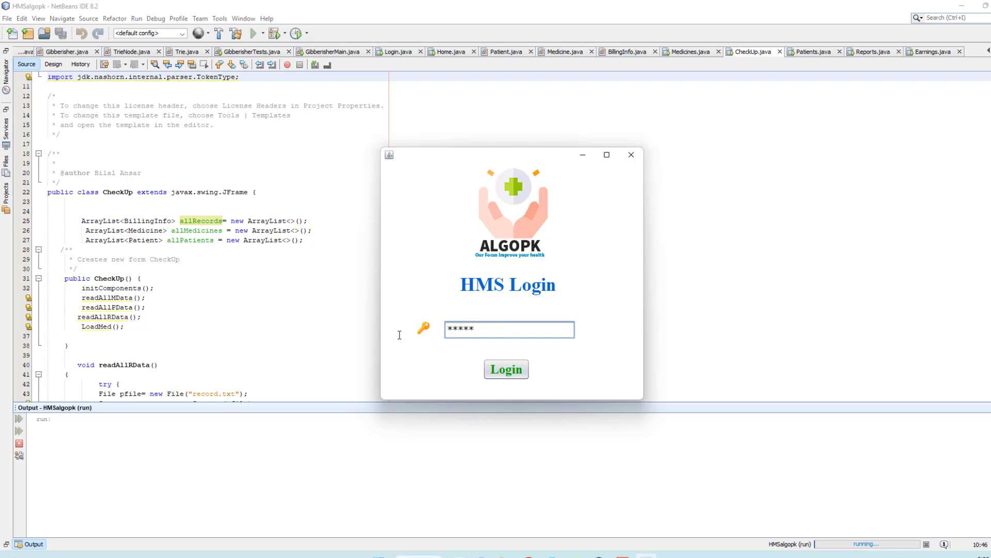
type("****")
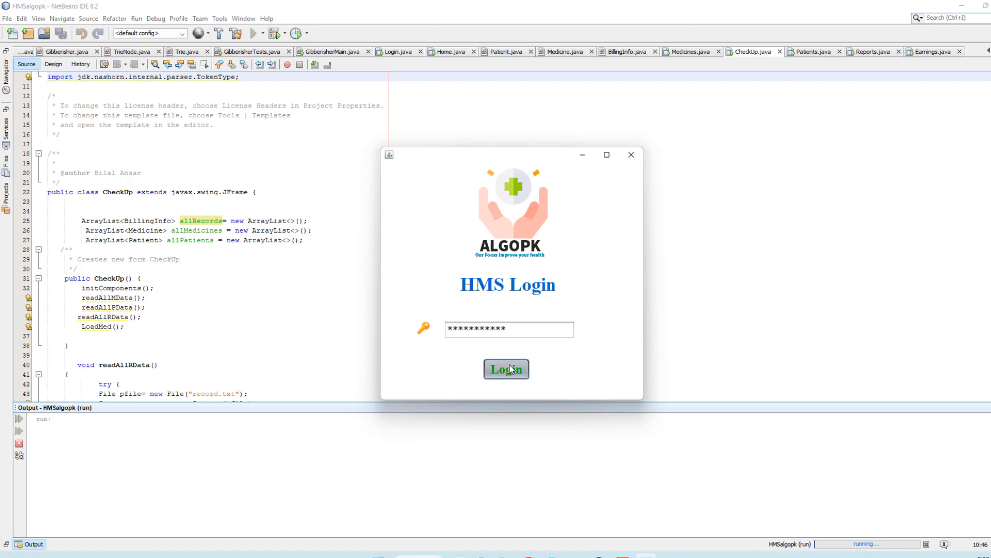
left_click(505, 369)
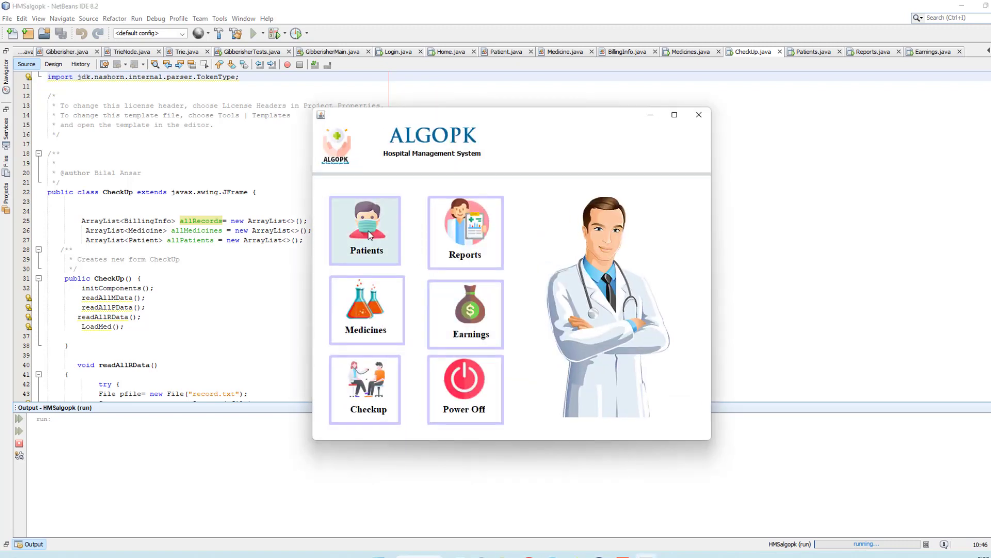
left_click(366, 230)
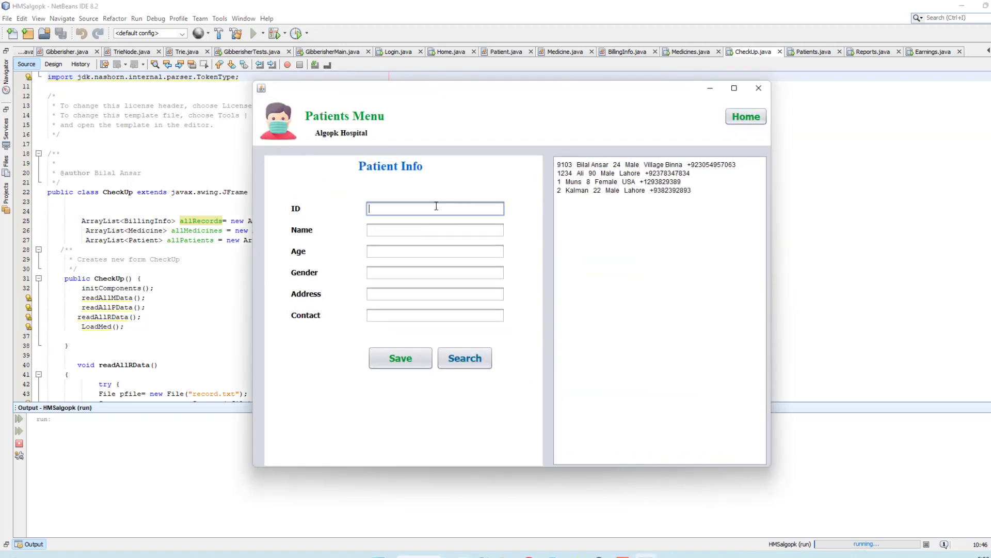
type("1341")
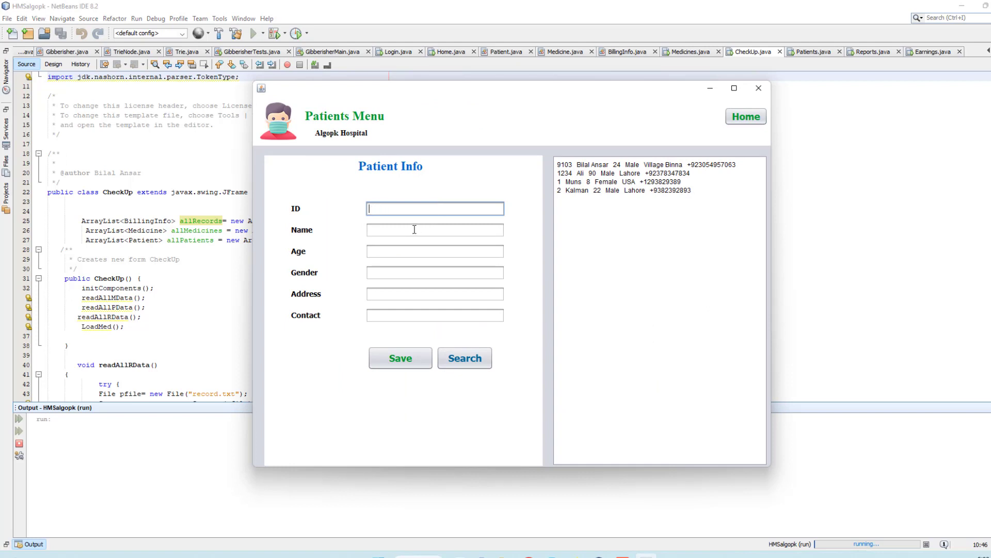
type("3")
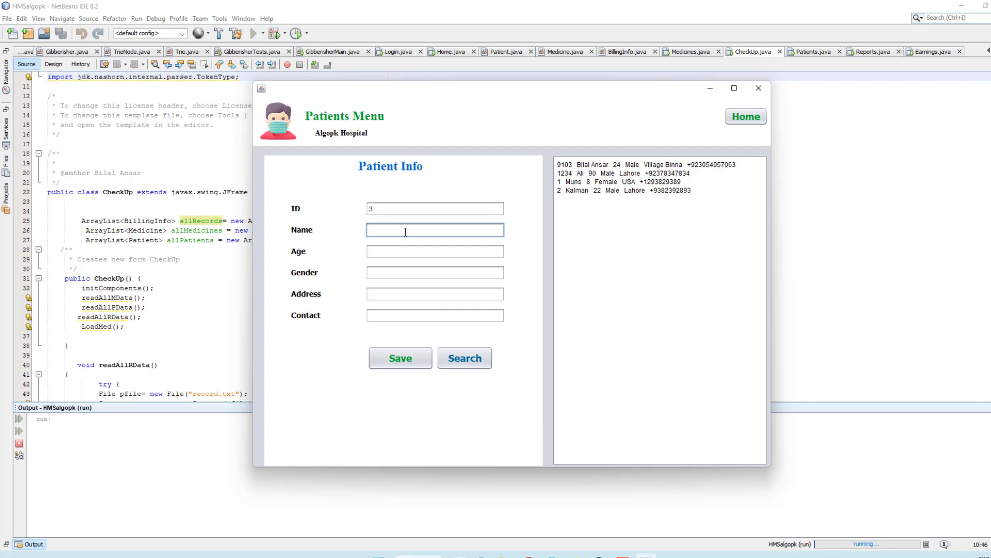
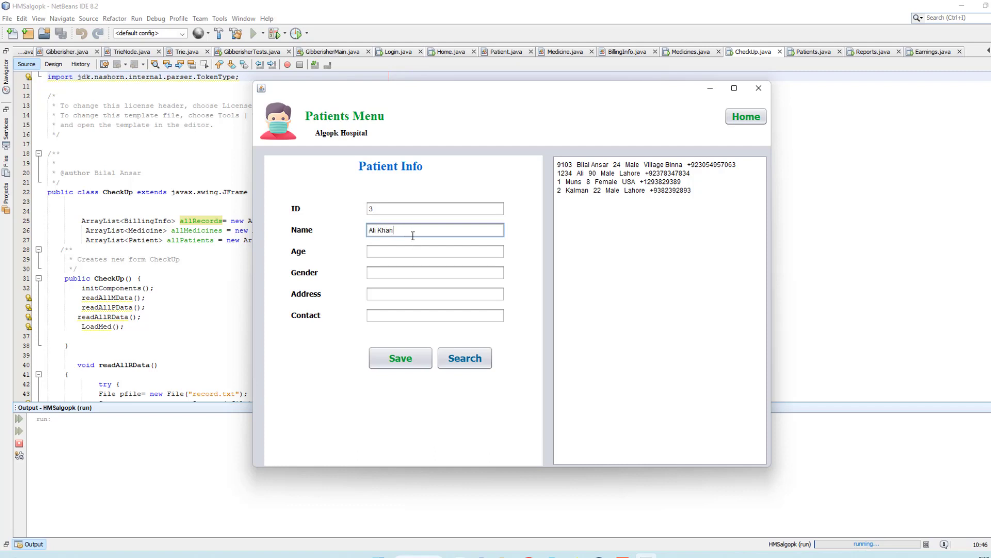
type("33")
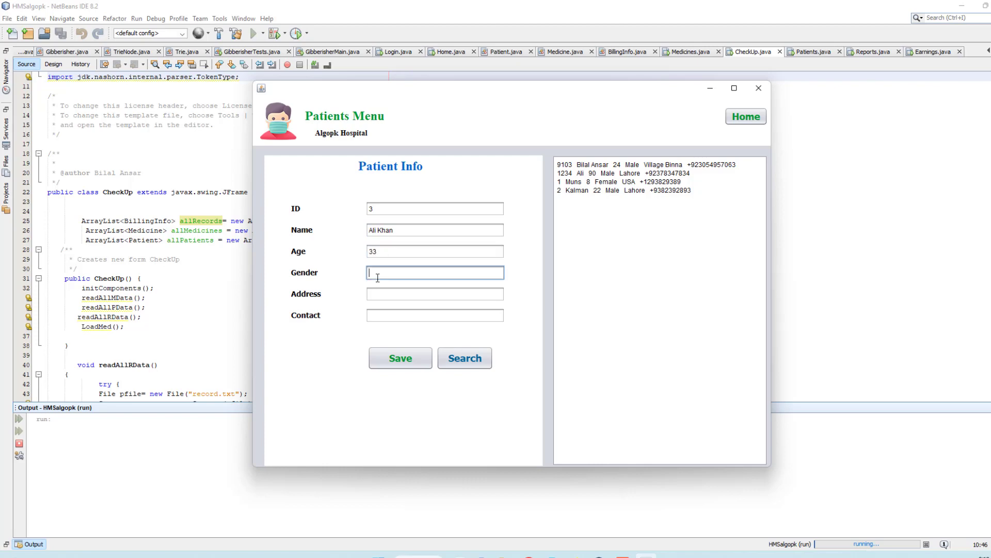
type("Male")
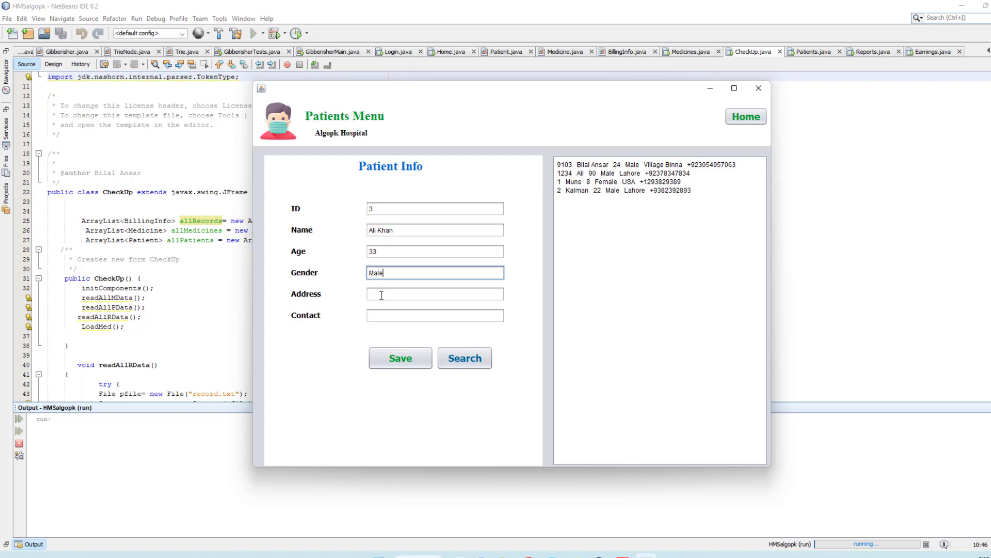
type("A")
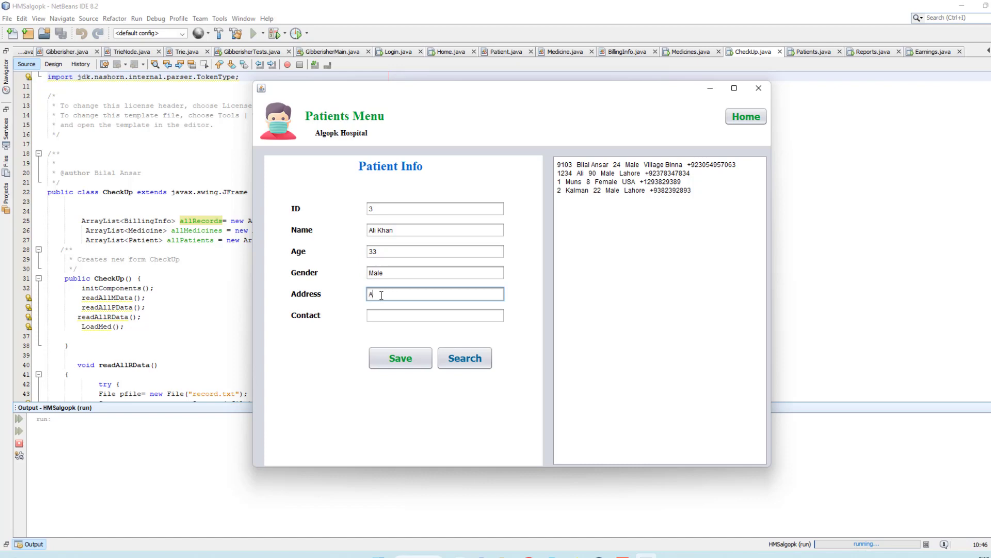
type("ttock")
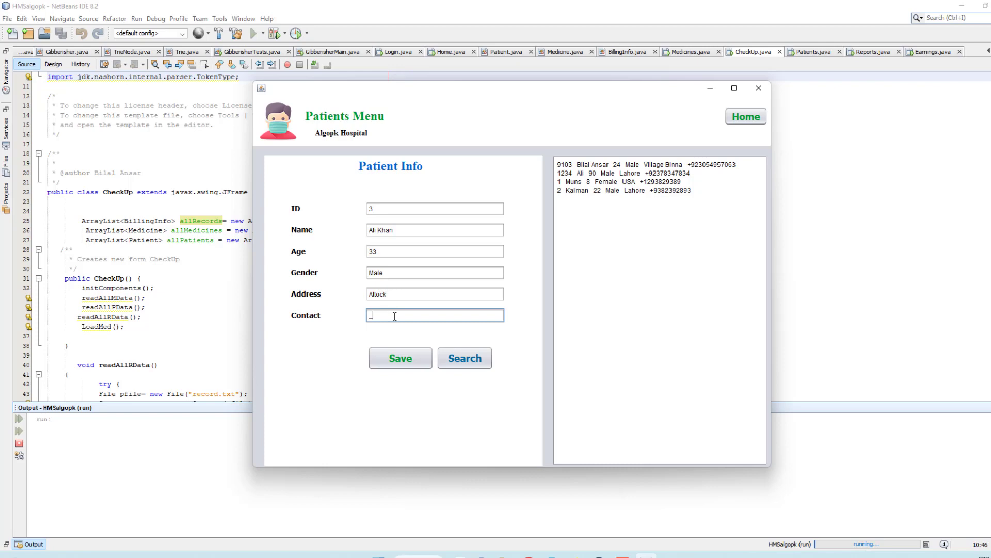
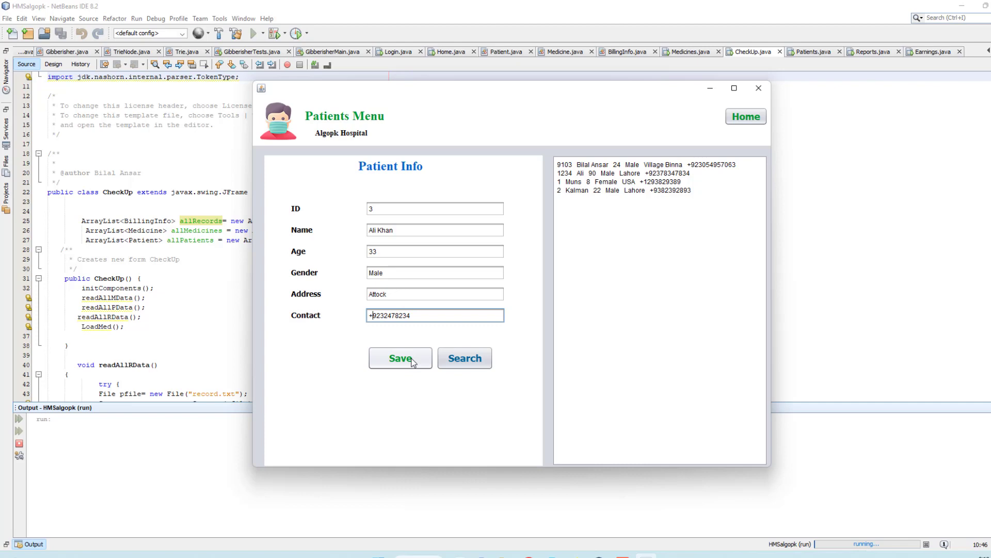
left_click(401, 357)
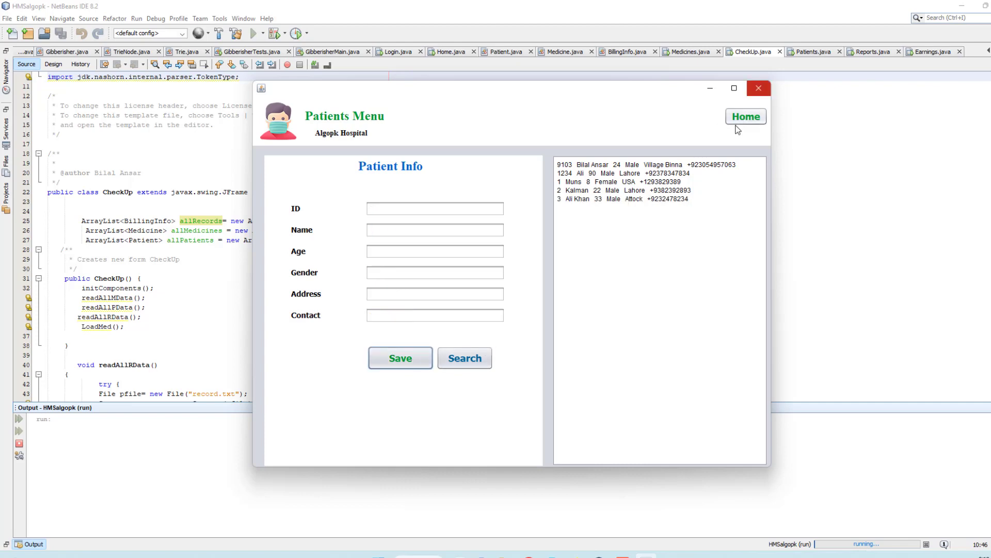
- Go to the Medicines screen and enter medicine ID 3 named Porjakr
left_click(746, 116)
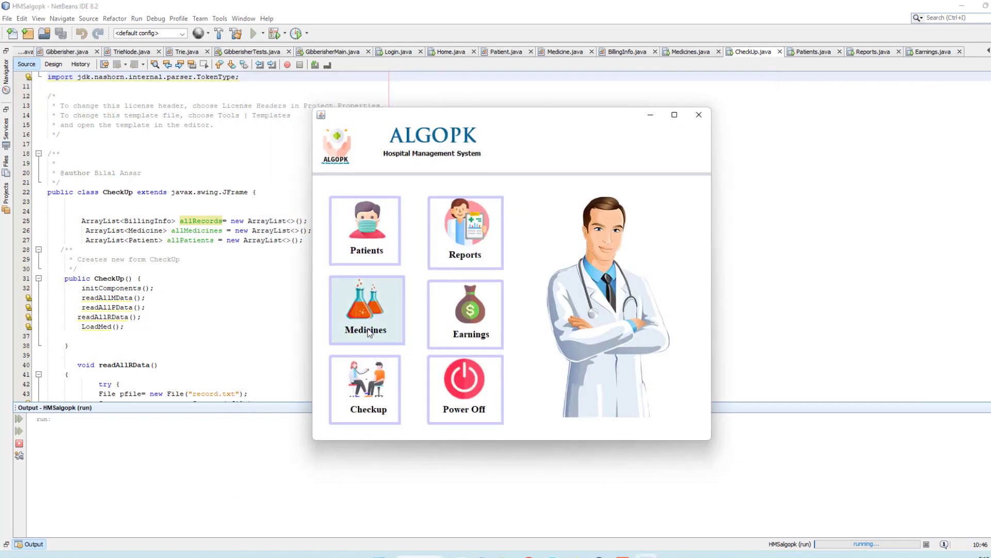
mouse_move(390, 304)
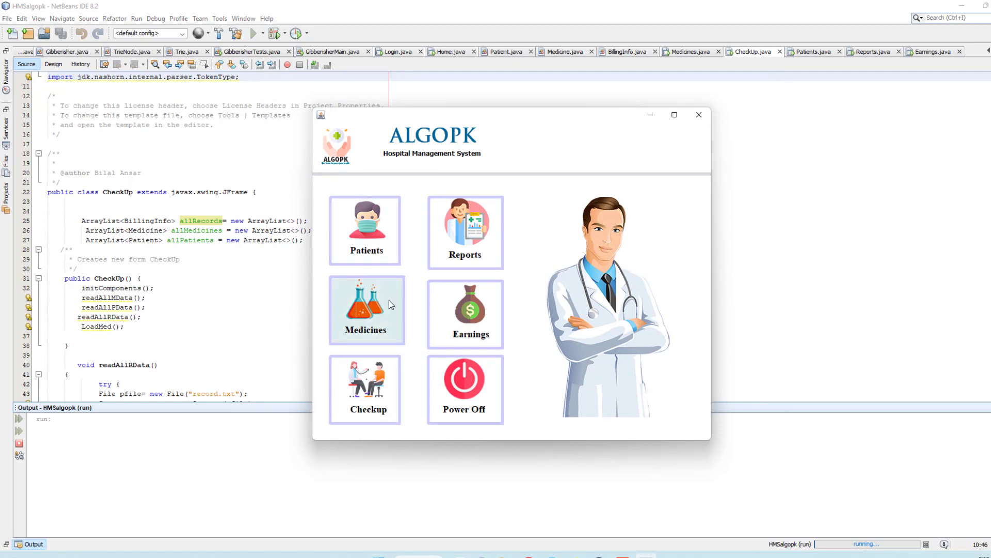
left_click(366, 310)
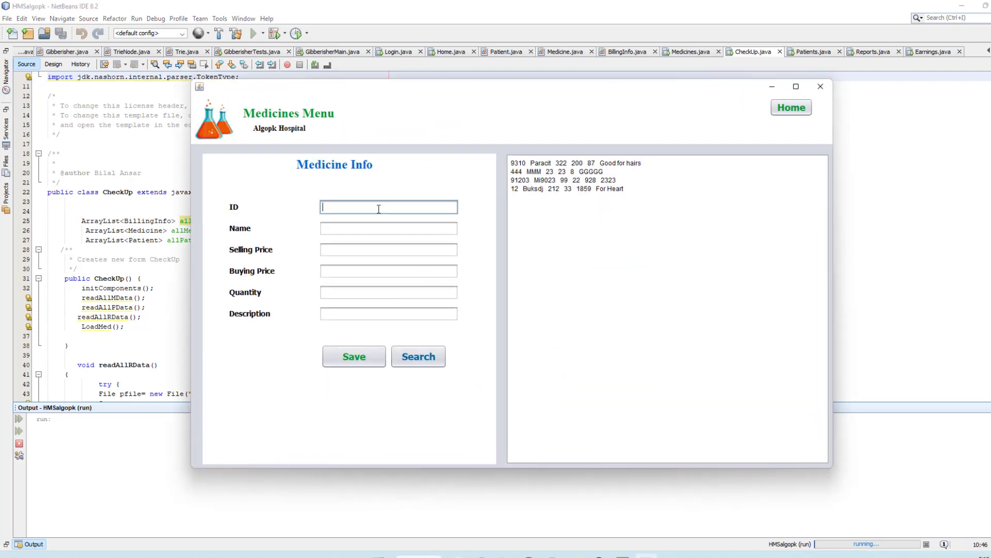
type("3")
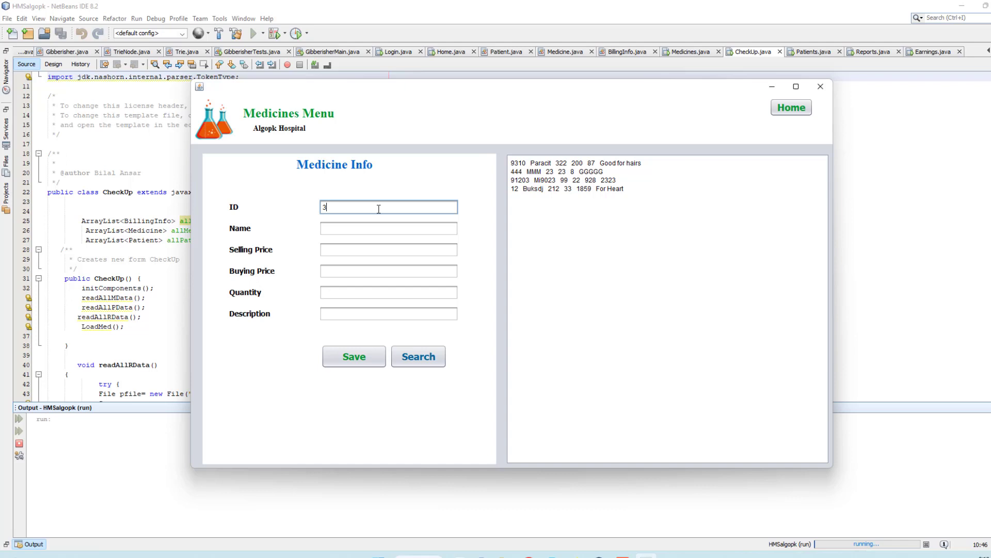
left_click(388, 228)
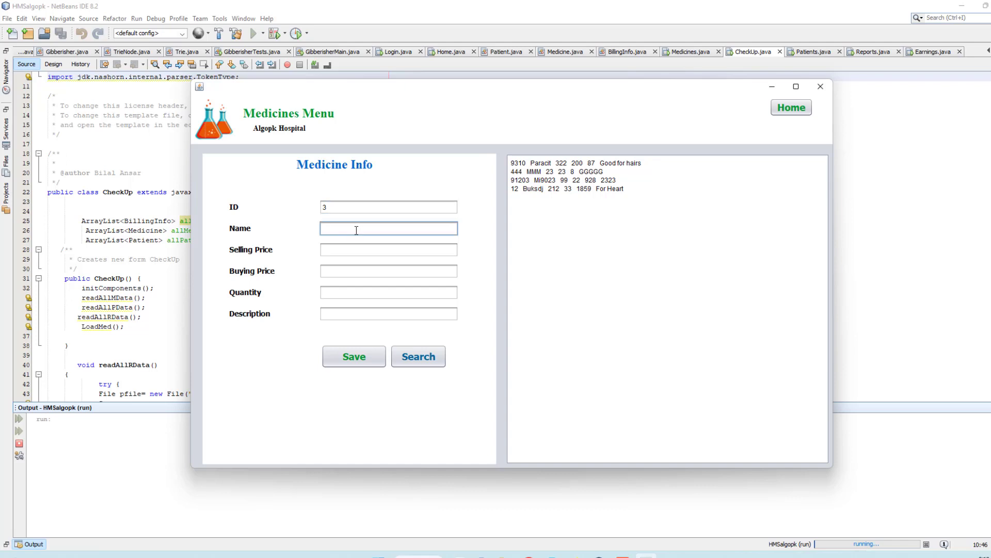
type("Porjakr")
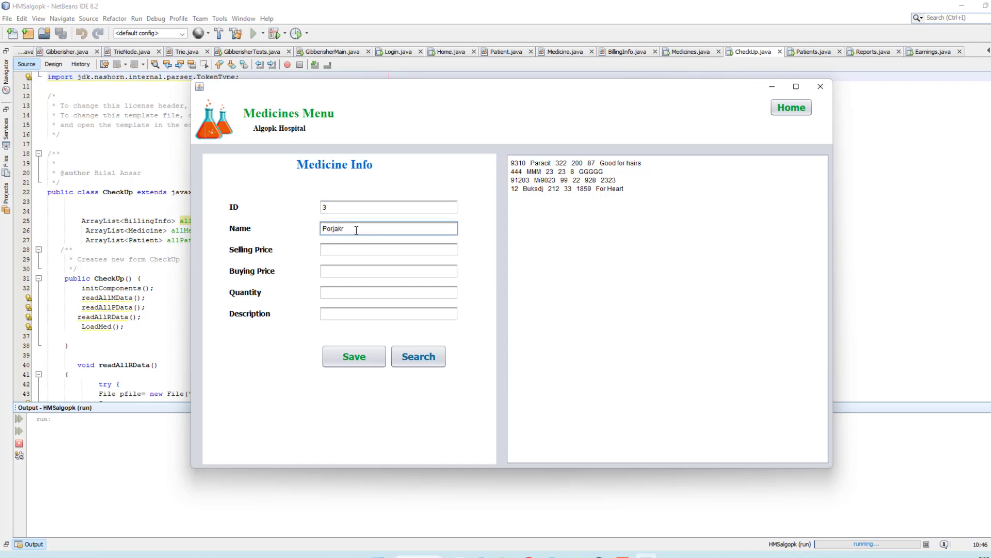
- Enter selling price 32, buying price 12, quantity 1000, description 'Good For Pain', and save
type("32")
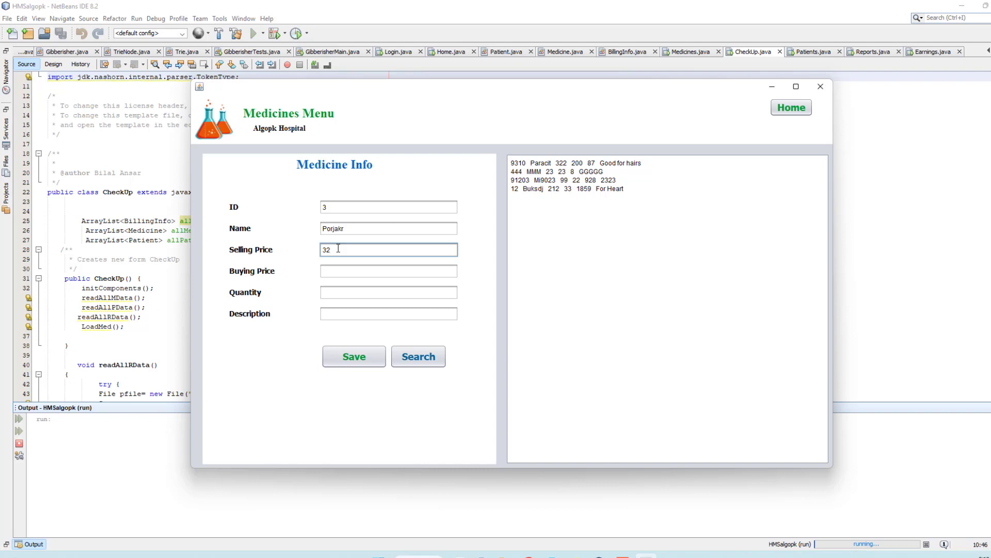
left_click(389, 270)
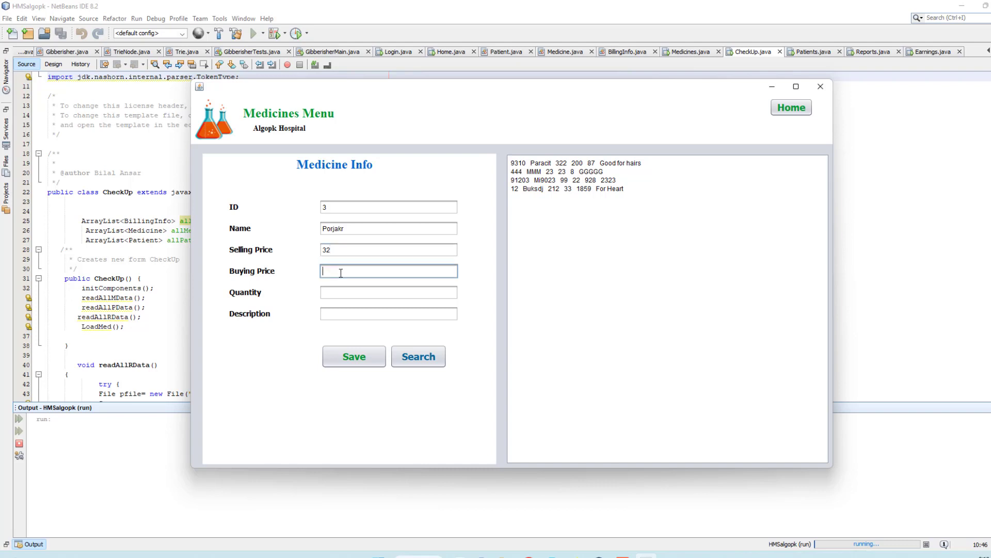
type("12")
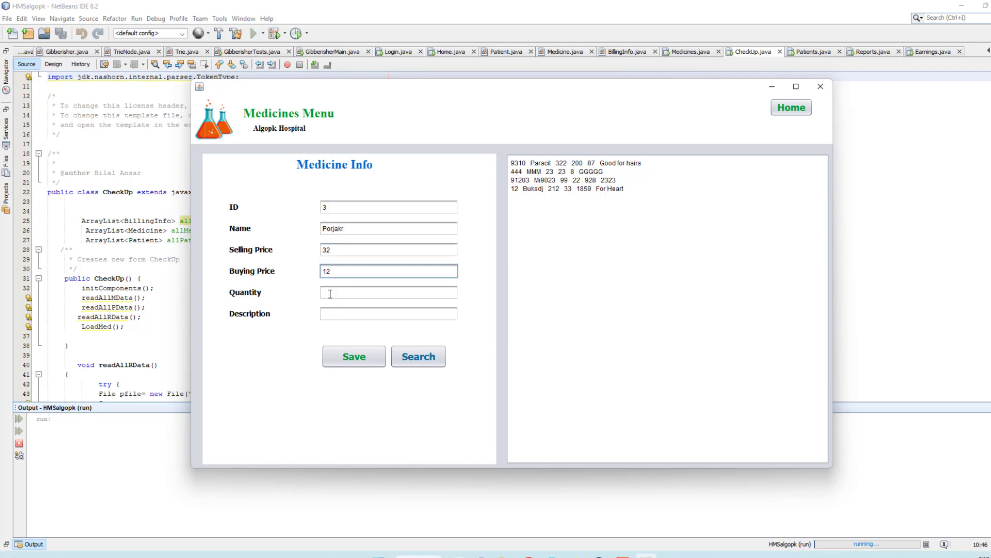
type("1000")
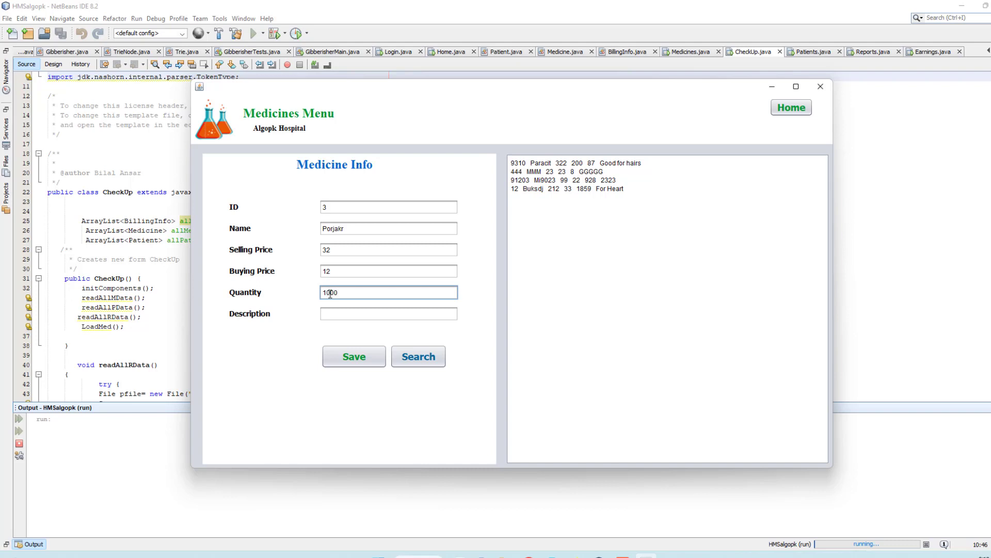
left_click(388, 313)
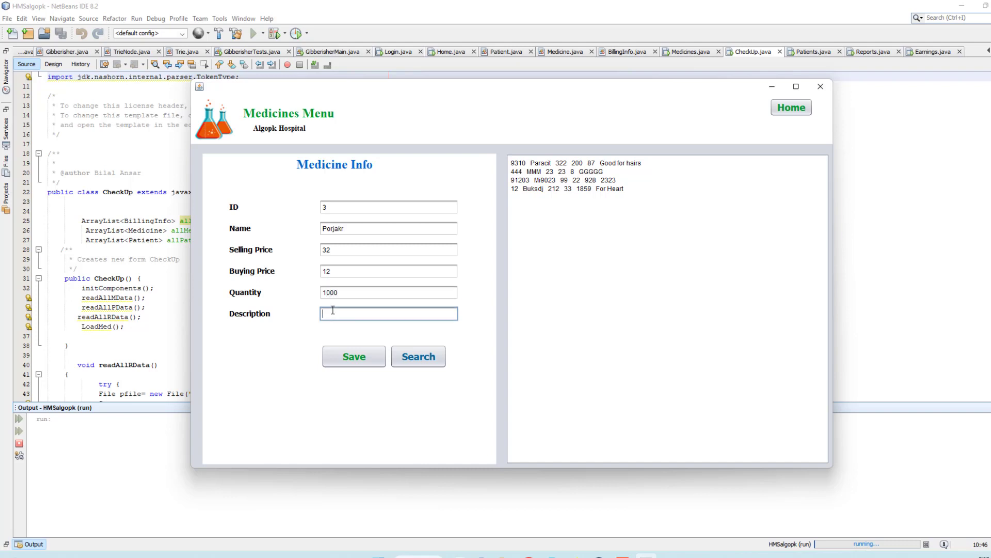
type("Good For Pain")
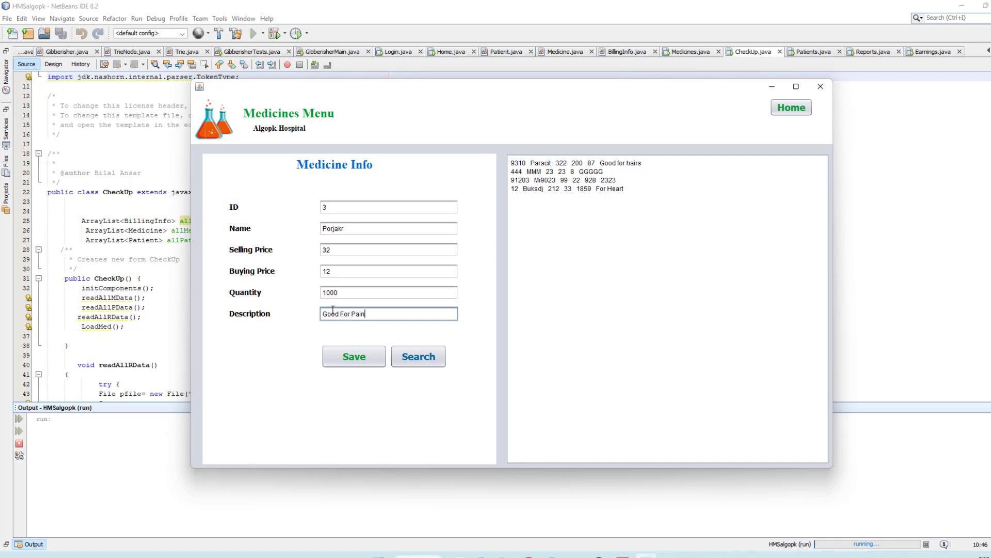
left_click(354, 357)
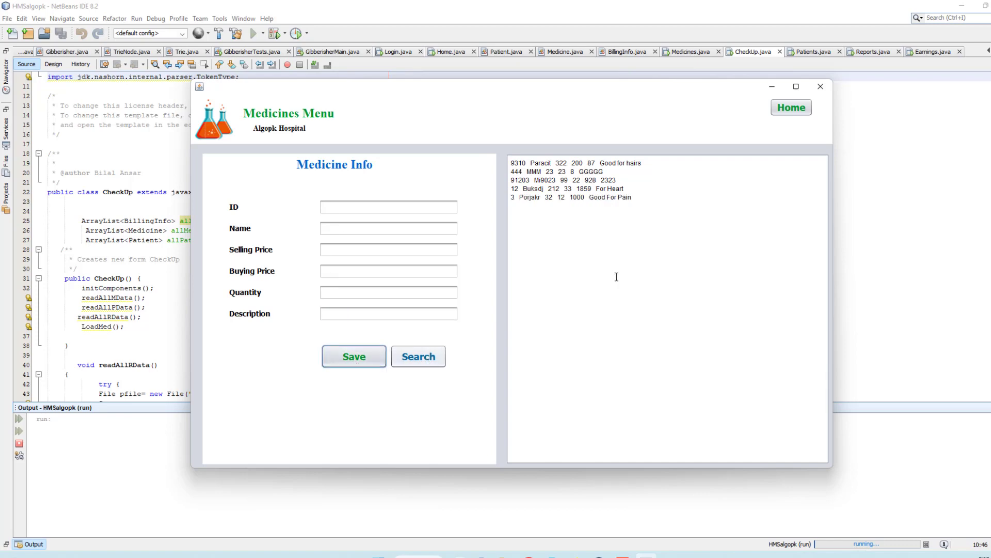
- Start a checkup for patient 3 with fee 1000 and recommendation 'Take This Mde Daily'
left_click(791, 108)
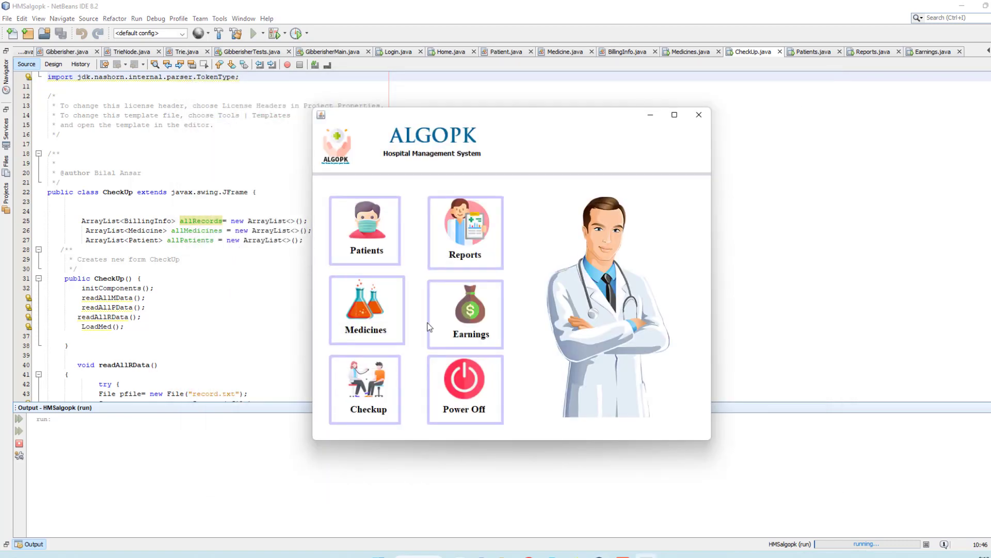
mouse_move(461, 311)
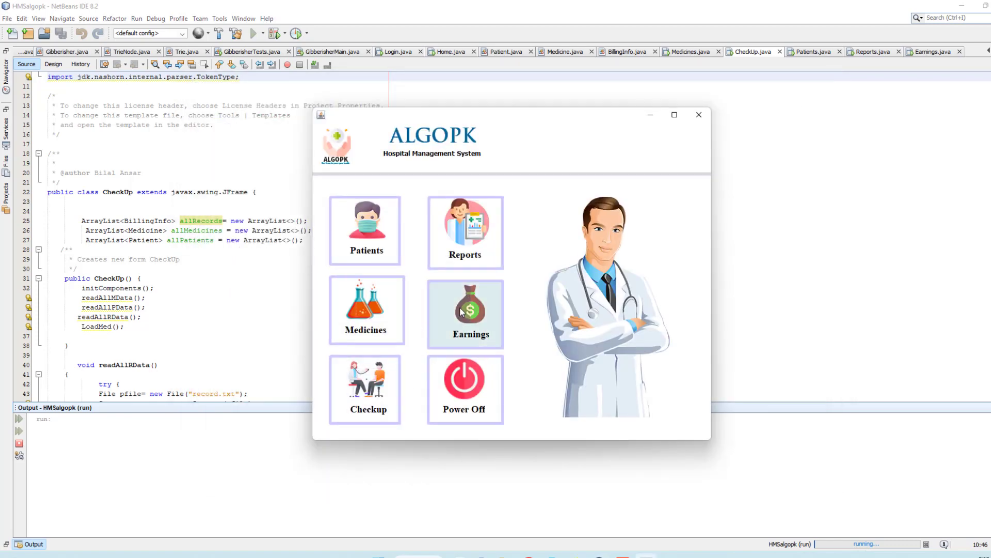
left_click(368, 389)
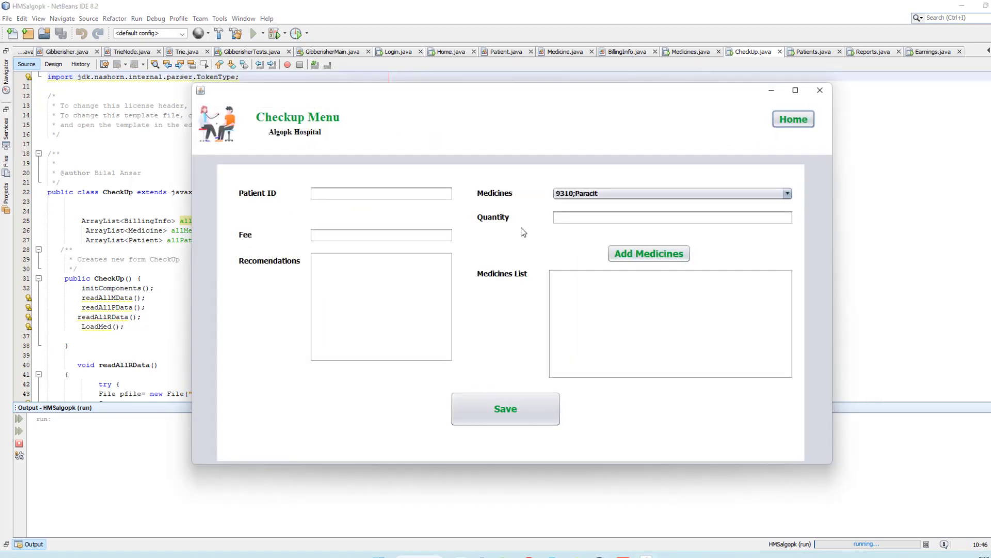
left_click(381, 194)
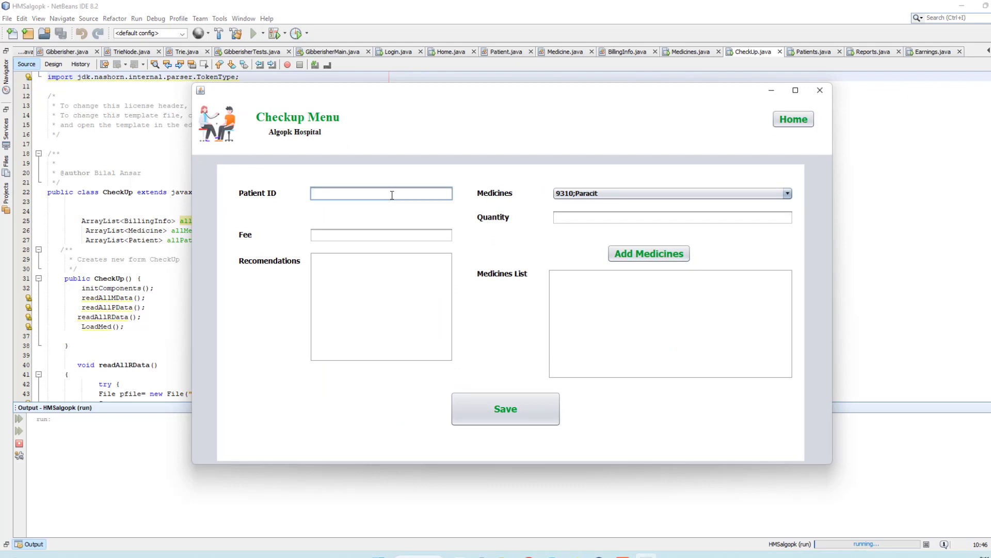
type("3")
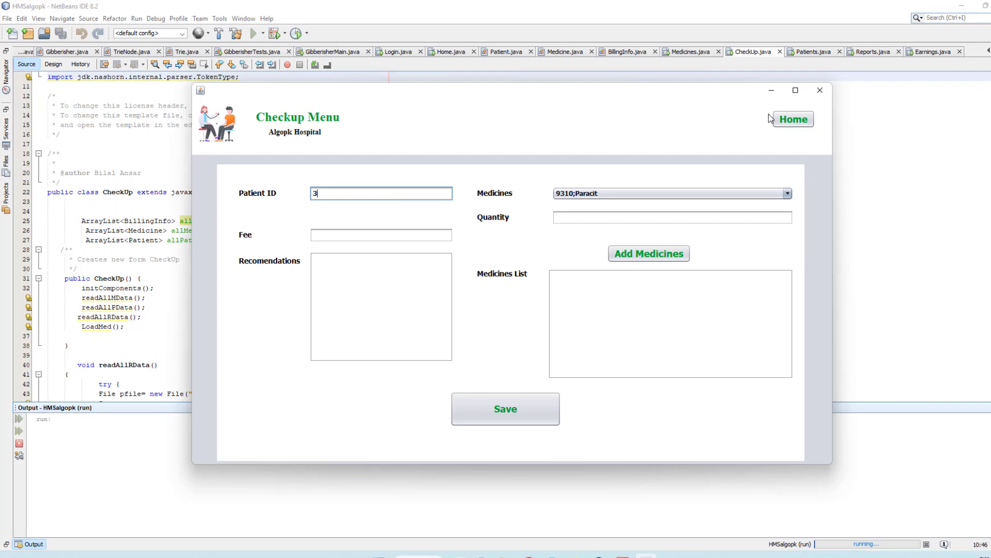
left_click(381, 235)
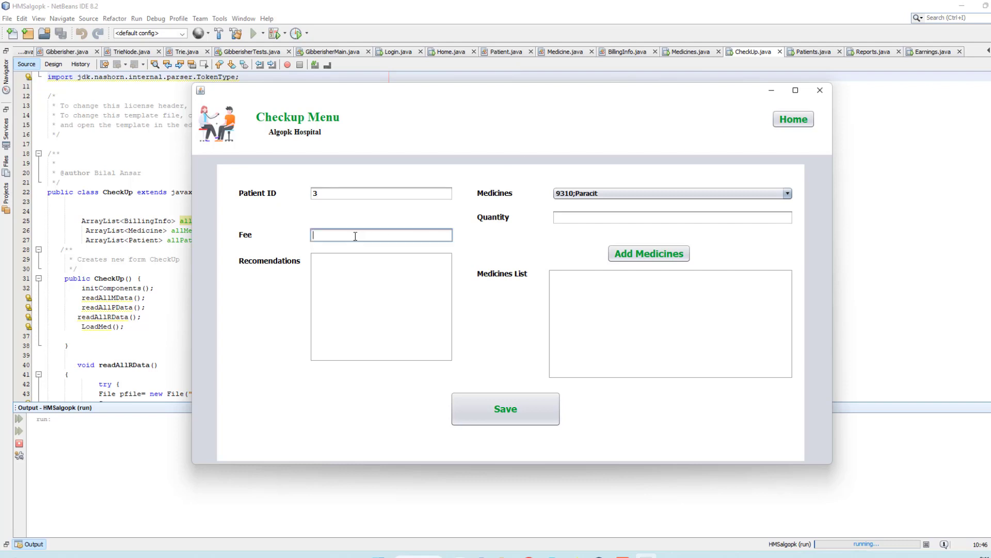
type("1000")
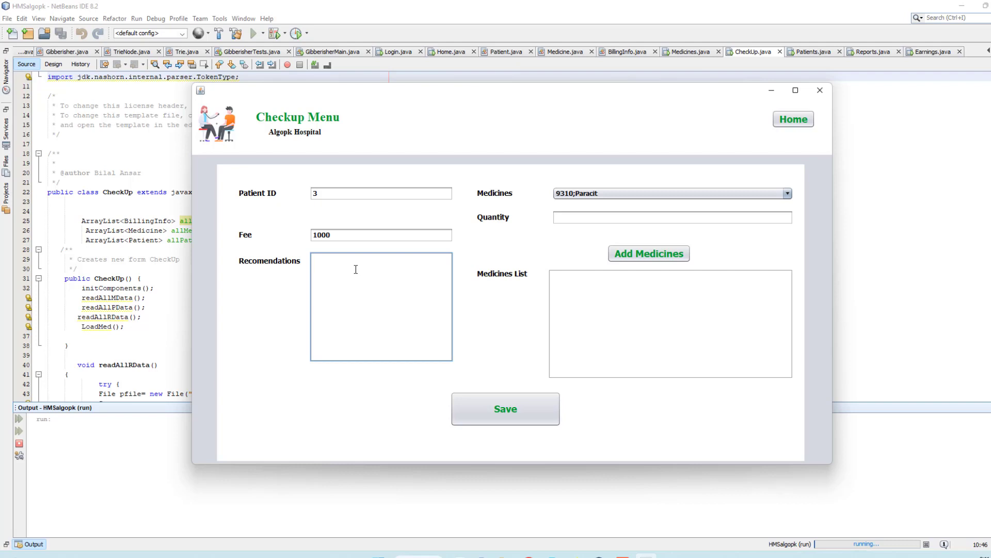
type("Take")
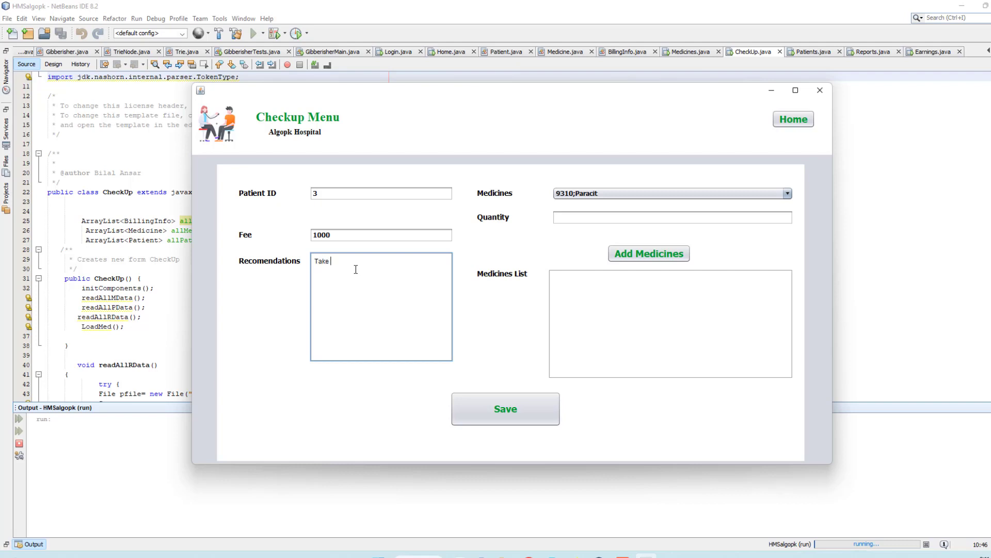
type("This")
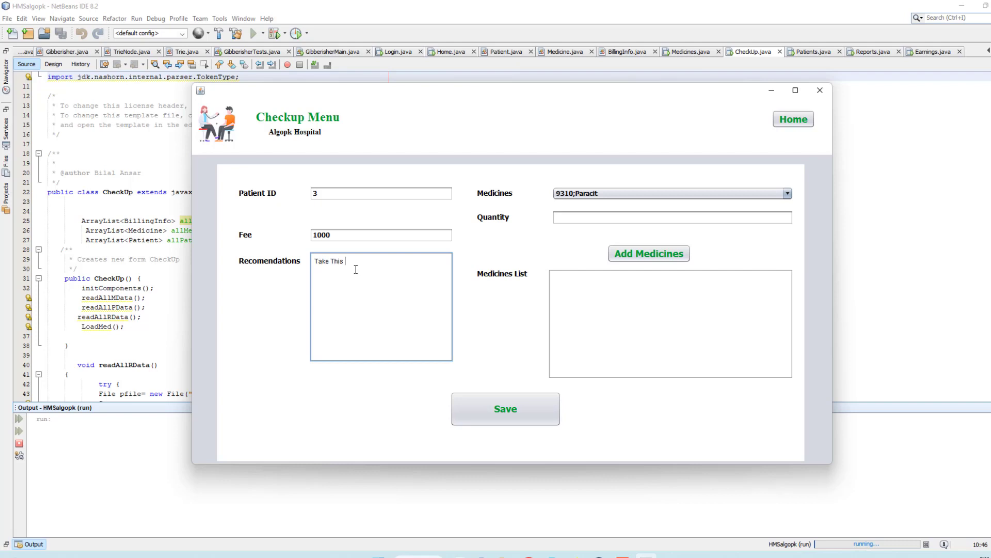
type("Mde")
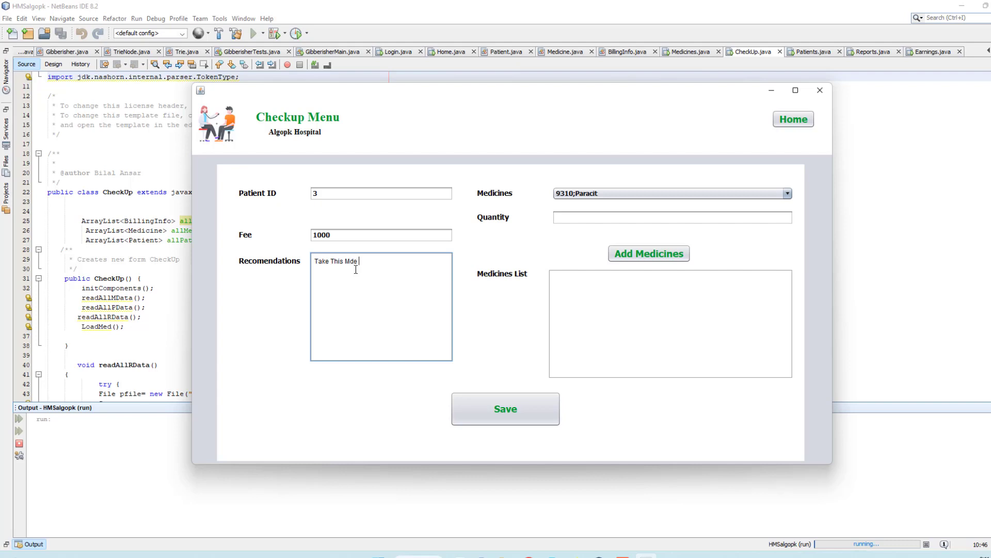
type("Daily")
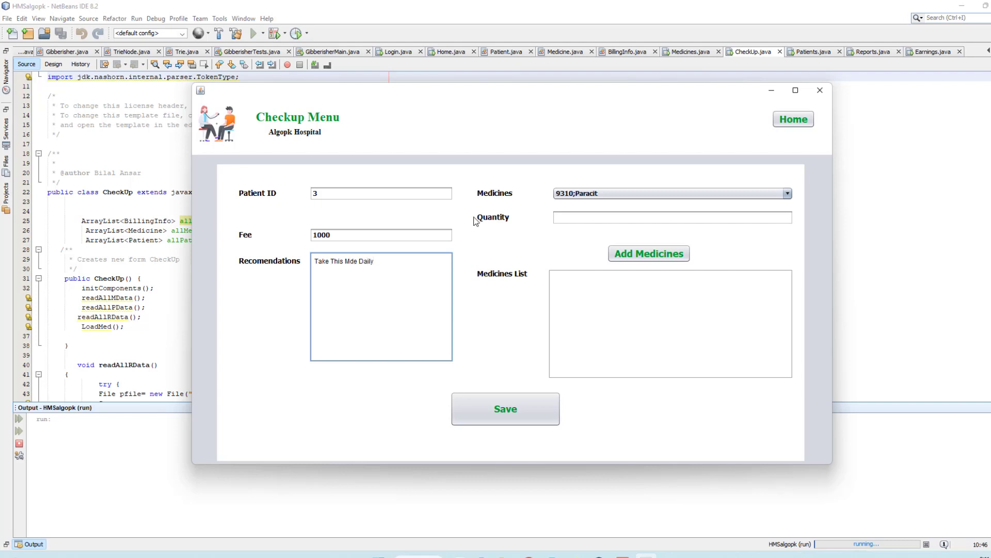
- Add Porjakr and Paracit with their quantities to the prescribed medicines
left_click(787, 193)
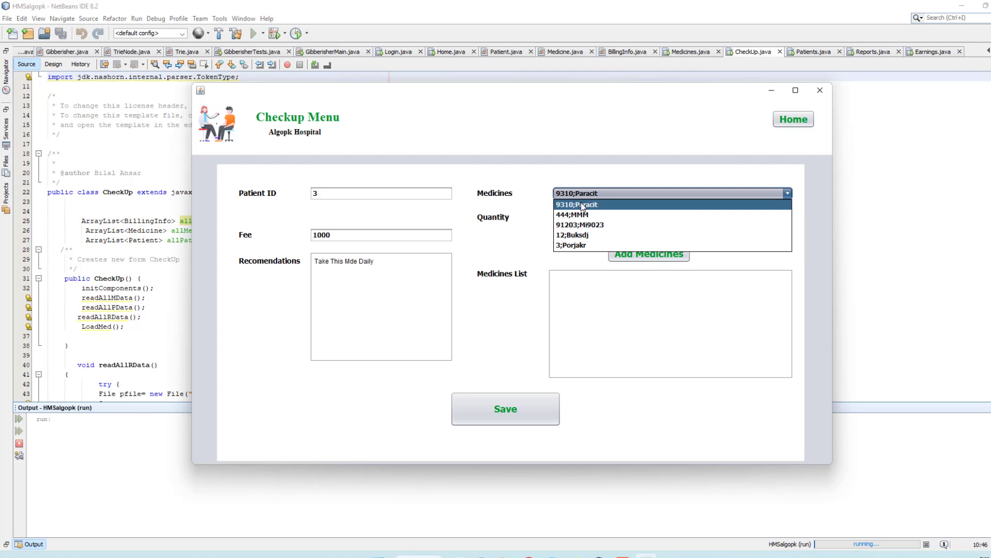
mouse_move(572, 248)
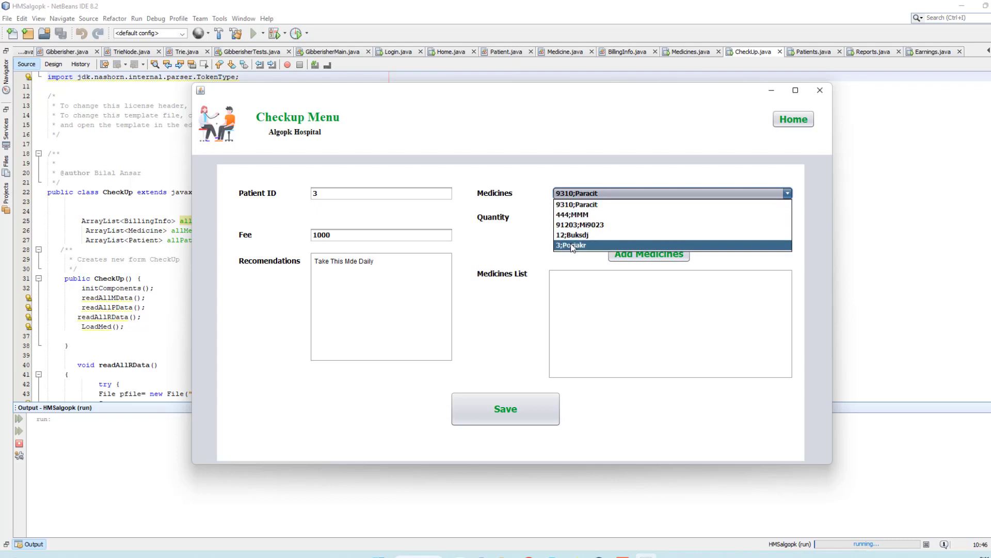
left_click(572, 244)
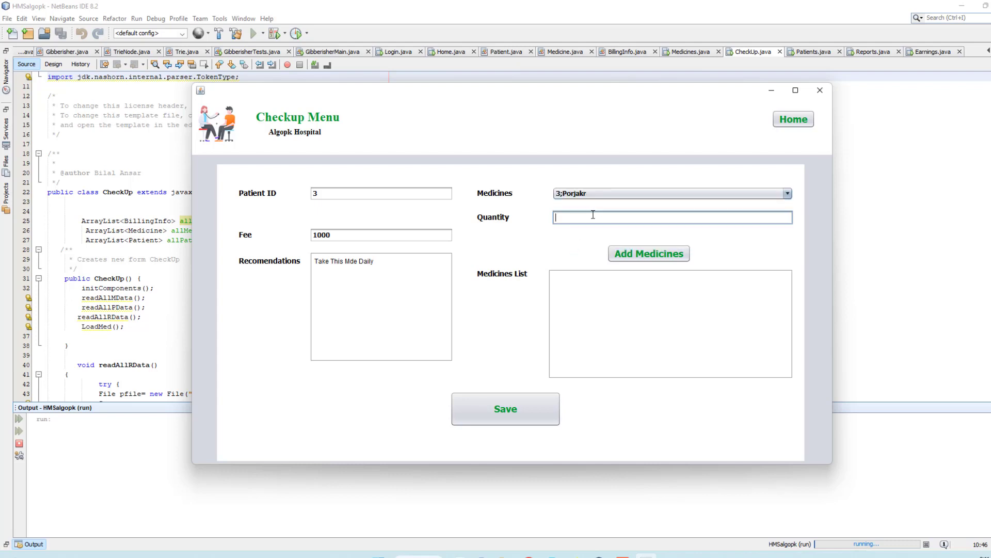
type("3")
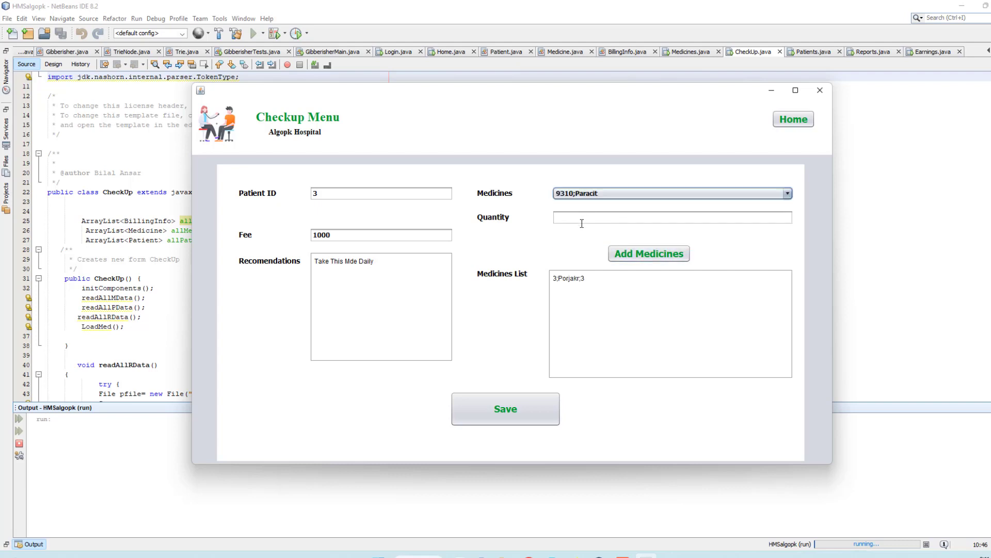
type("2")
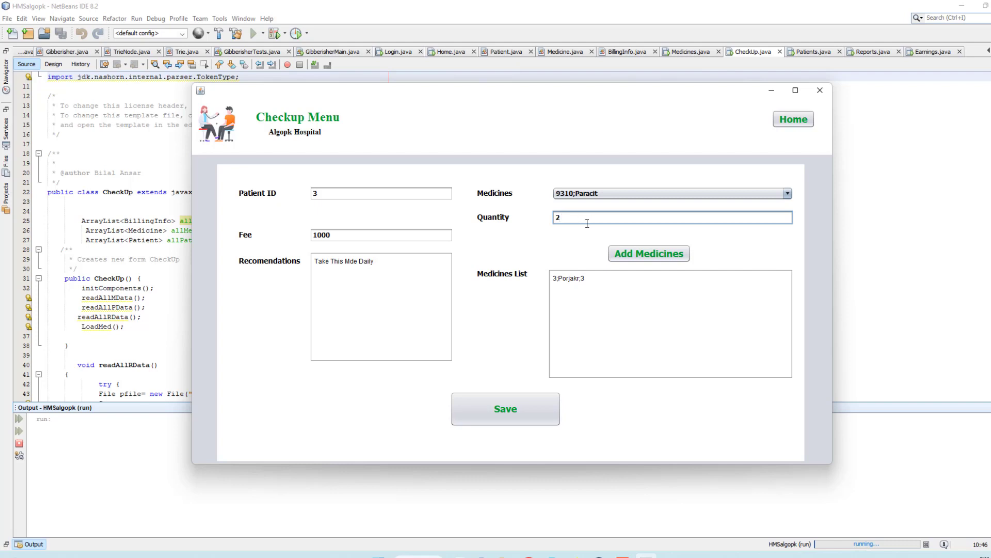
left_click(649, 253)
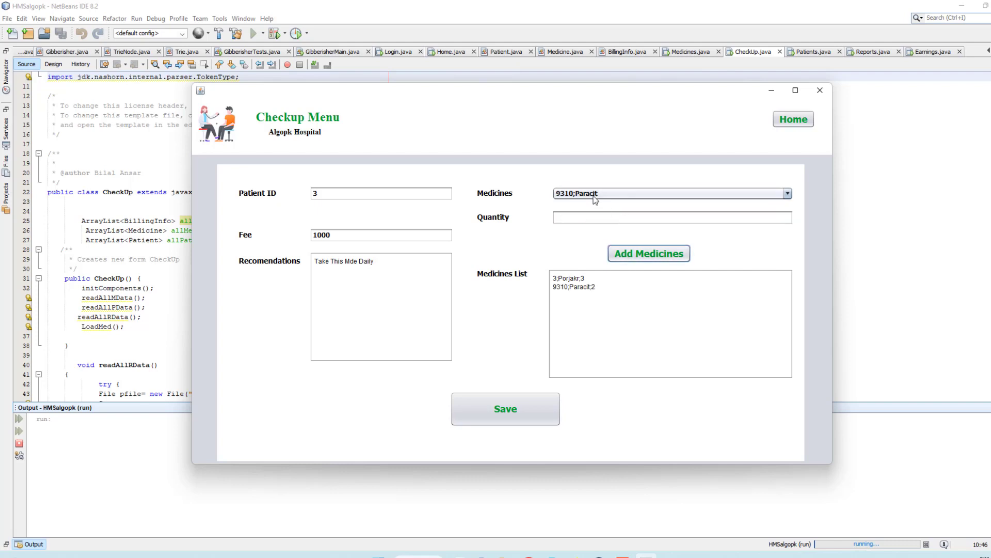
- Add Buksdj and MMM, then save the checkup to generate the bill
left_click(787, 193)
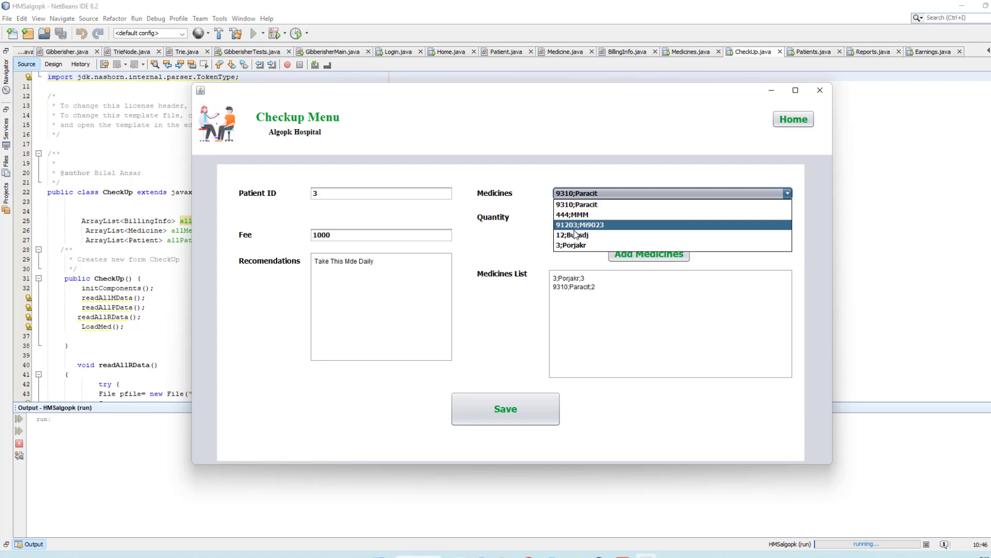
left_click(572, 234)
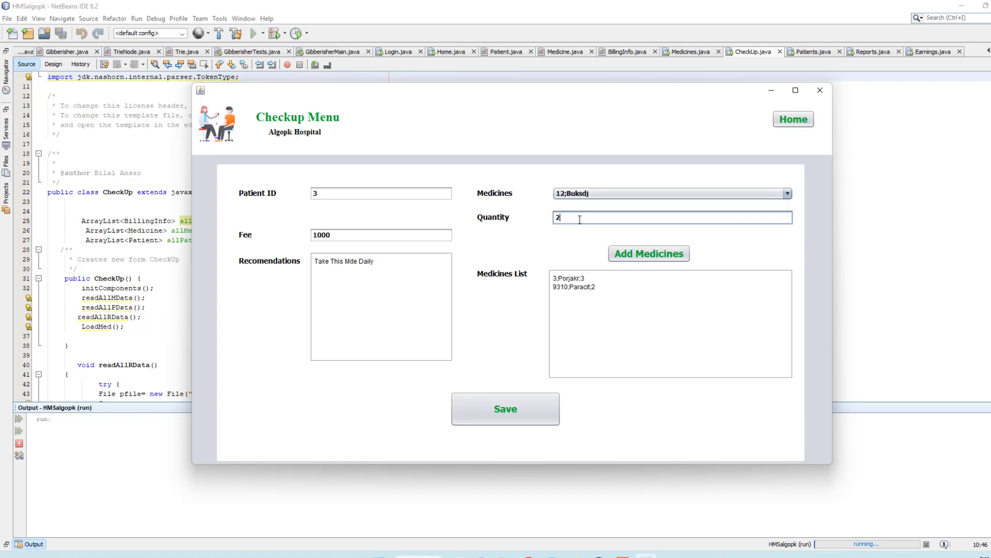
left_click(648, 253)
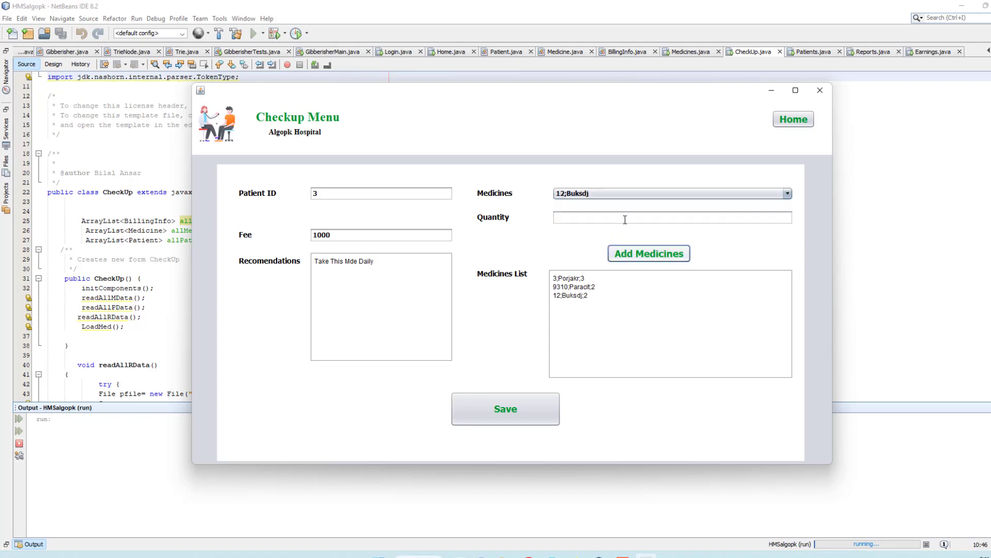
left_click(788, 193)
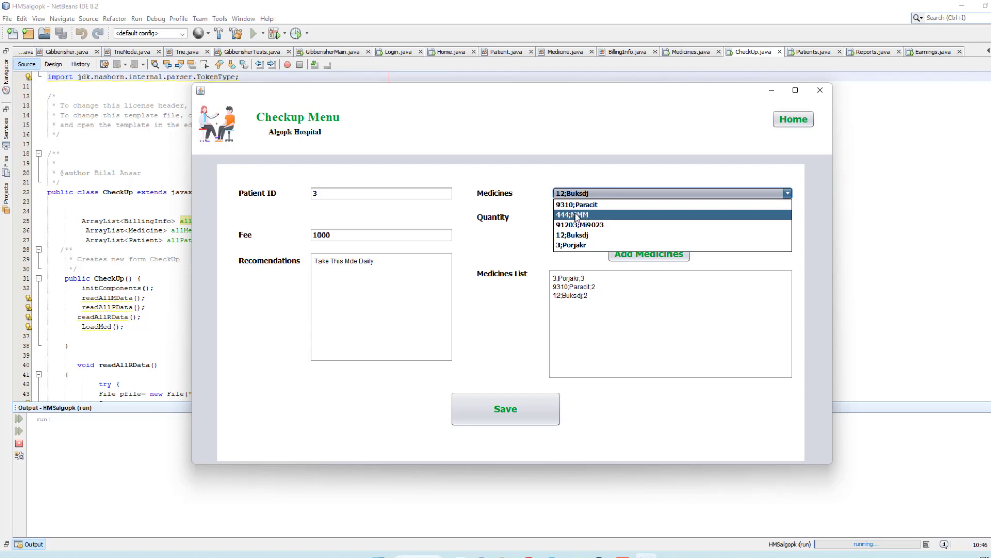
left_click(575, 213)
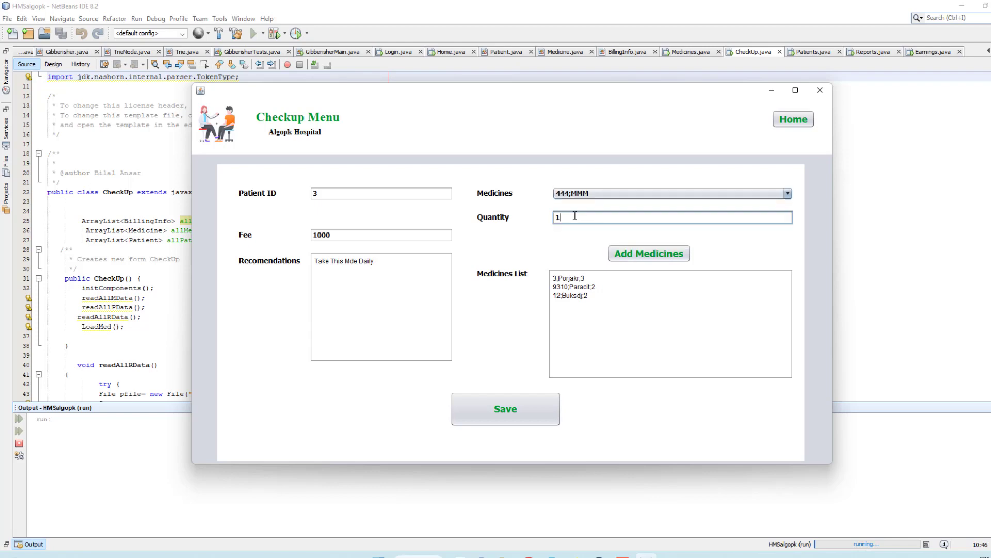
left_click(648, 253)
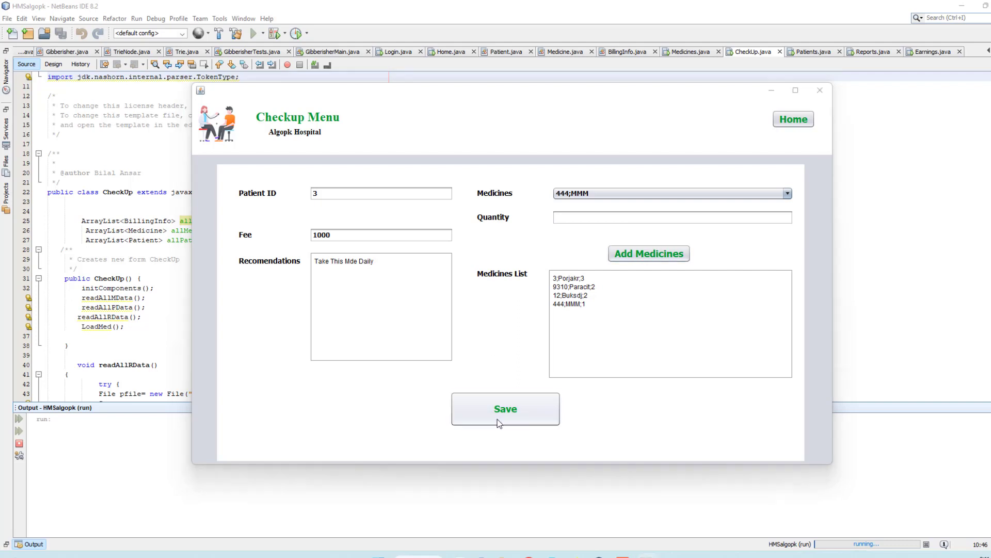
left_click(505, 408)
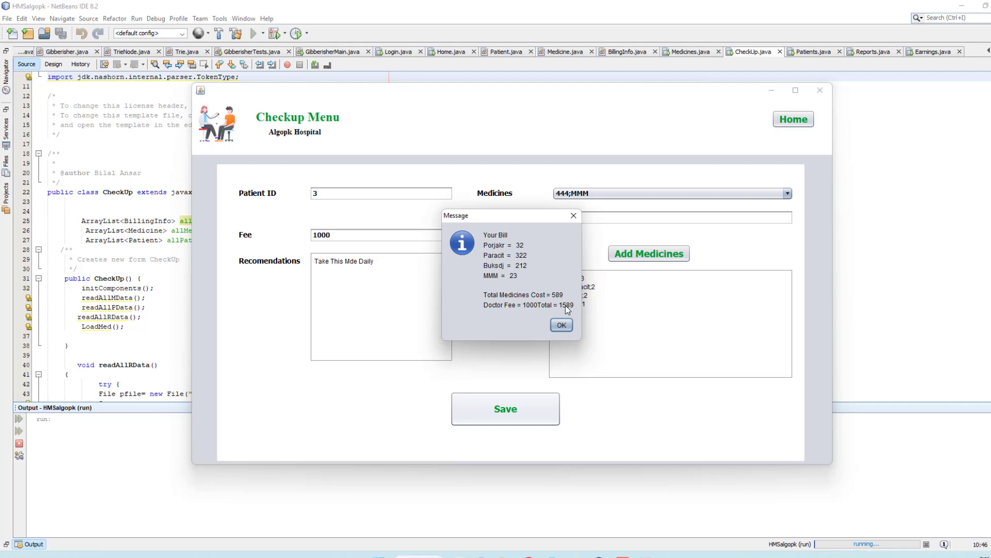
mouse_move(570, 309)
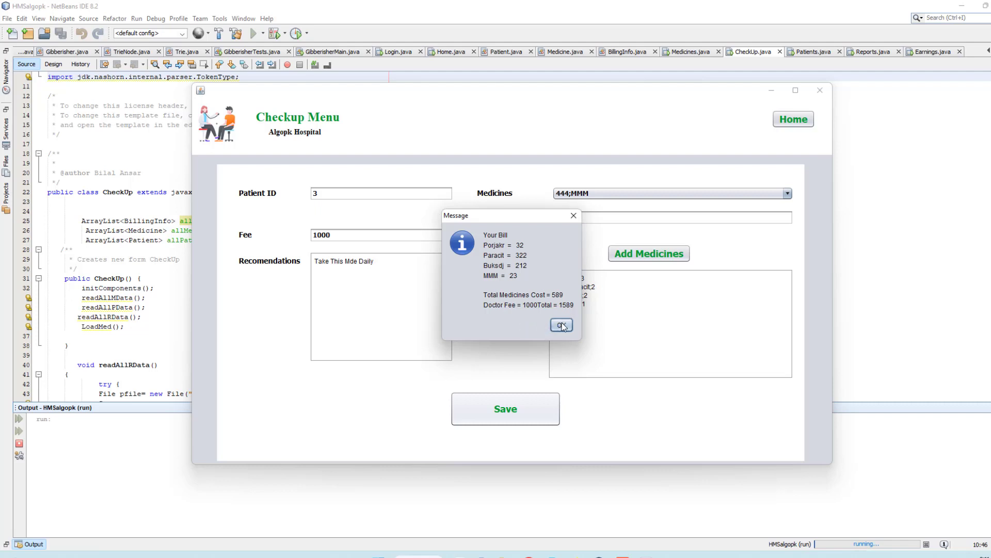
- Dismiss the 1589 bill message and return to the ALGOPK main menu
left_click(562, 326)
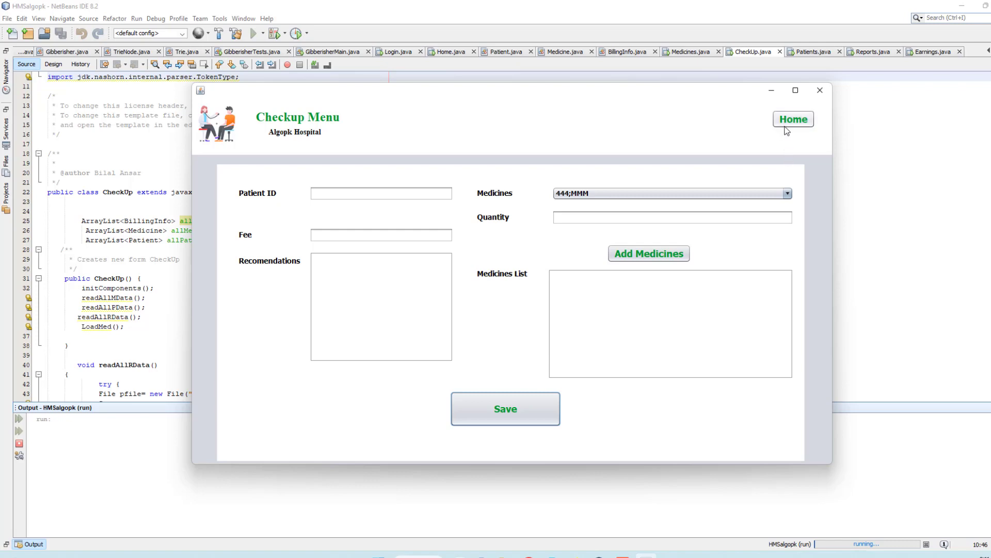
left_click(793, 118)
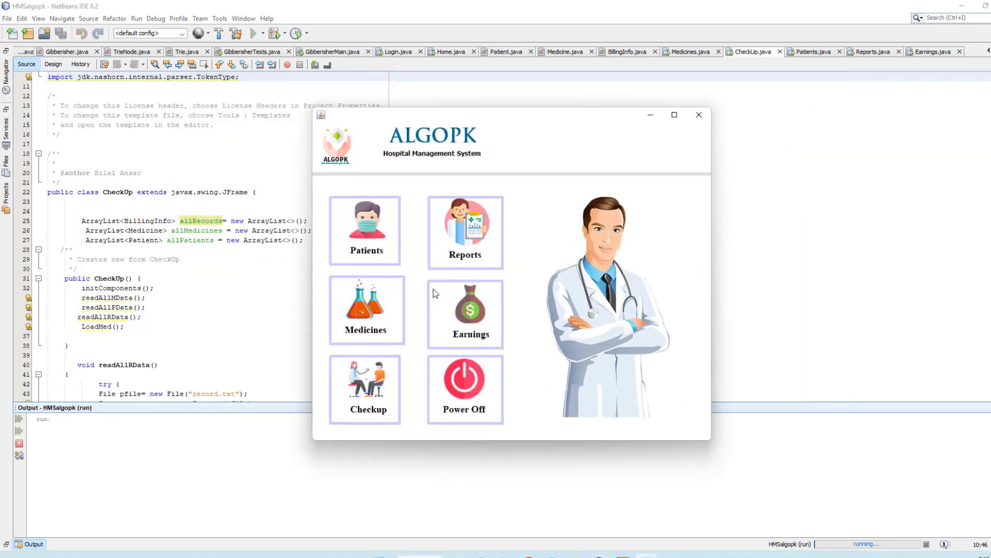
- Open the Earnings screen showing fee 2578, medicine 821, net 3399
left_click(466, 315)
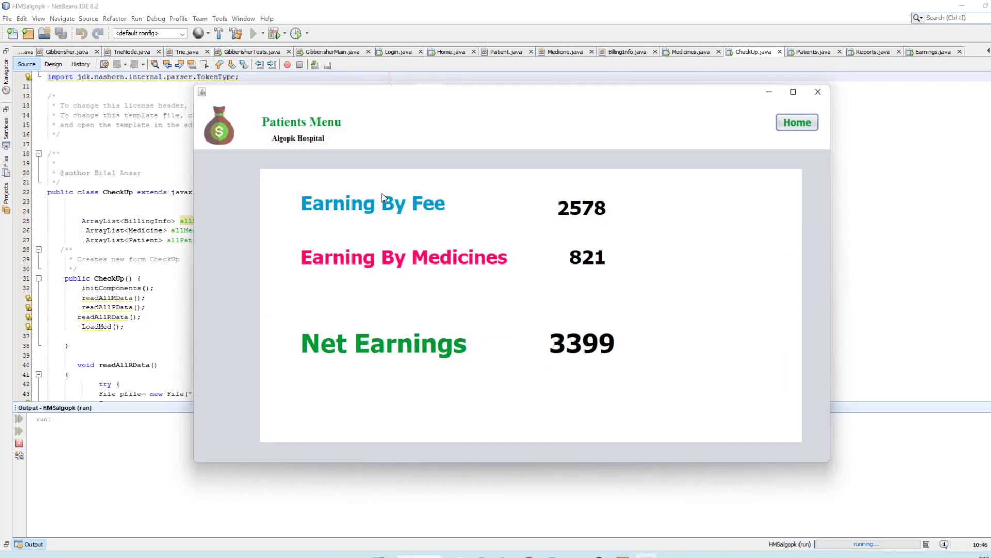
mouse_move(703, 201)
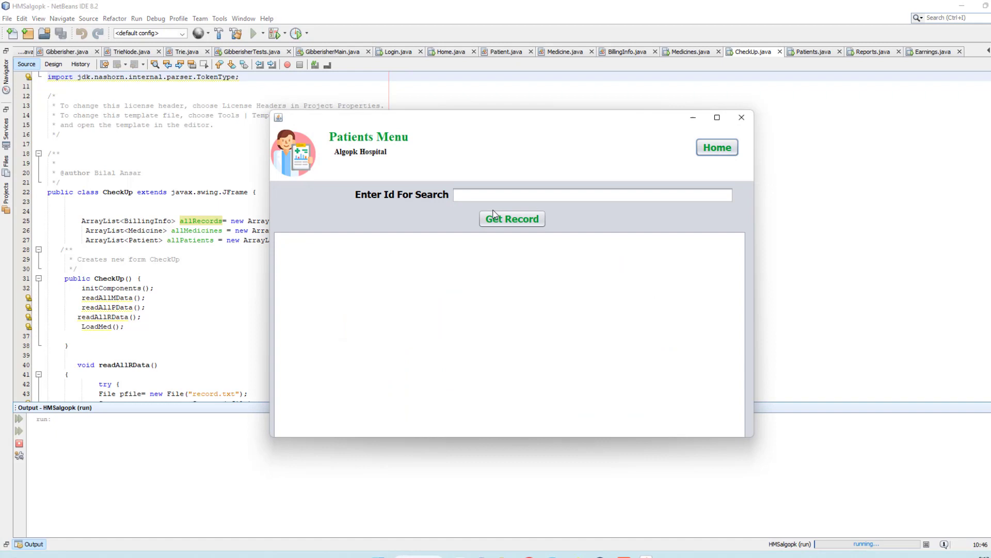
- Fetch checkup records for patient ID 3, then ID 2, and go back Home
type("3")
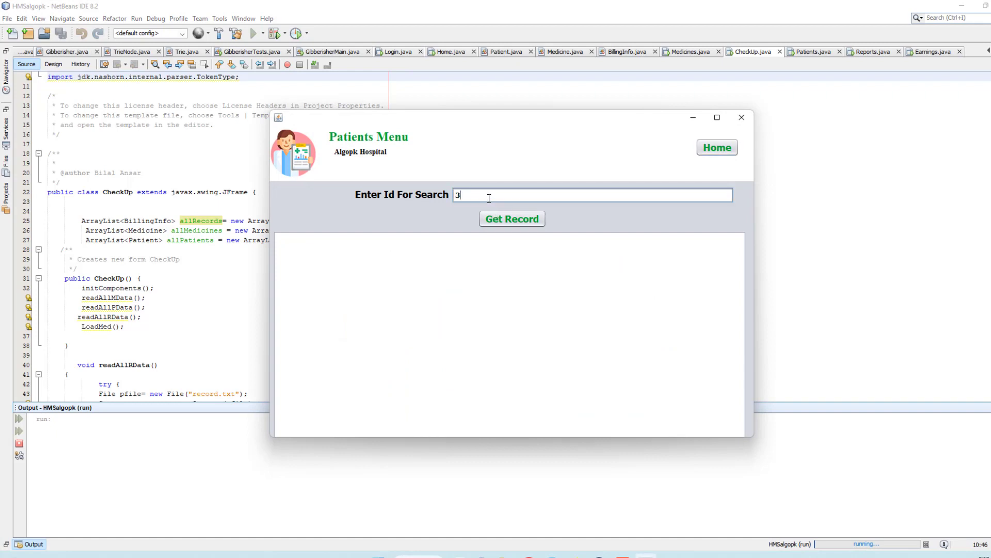
left_click(512, 219)
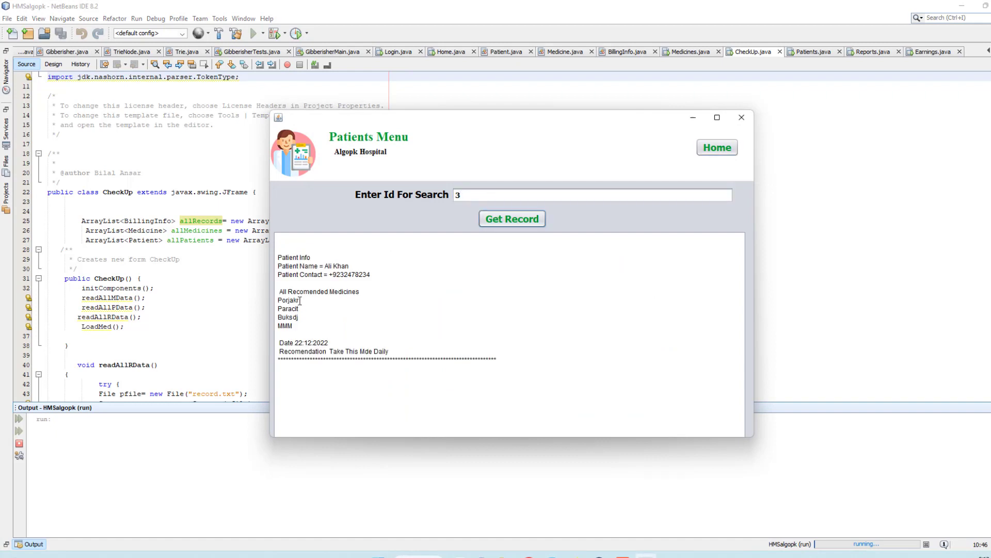
mouse_move(274, 307)
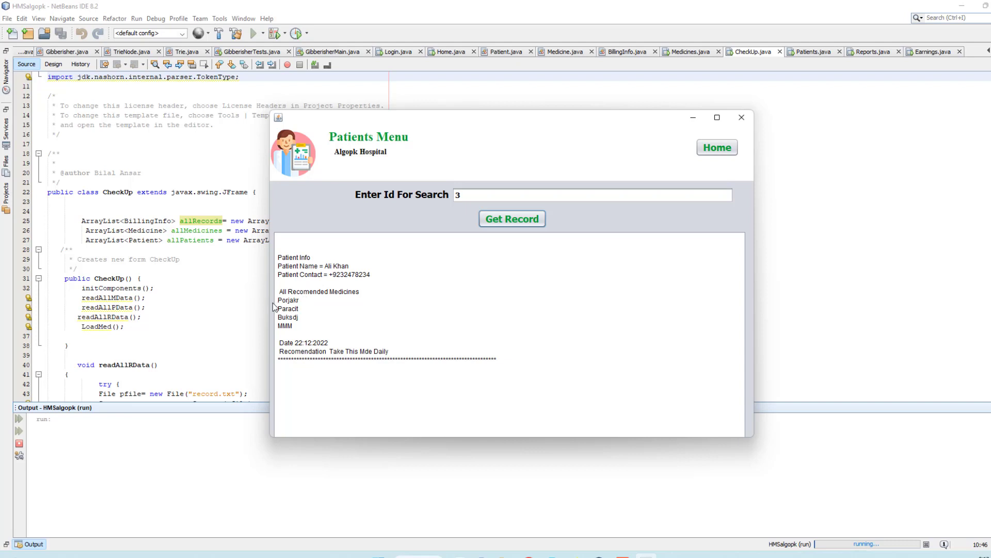
left_click_drag(279, 299, 293, 327)
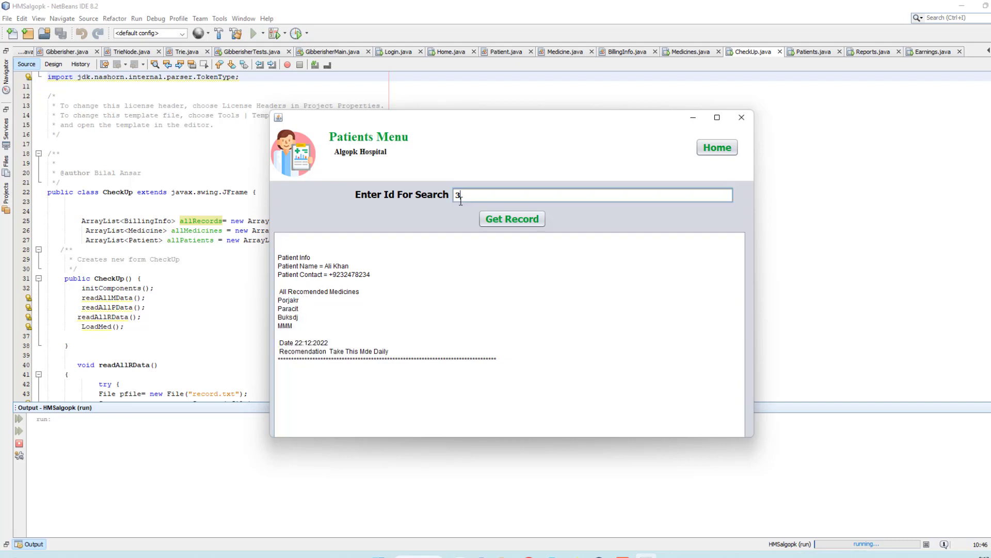
left_click(512, 218)
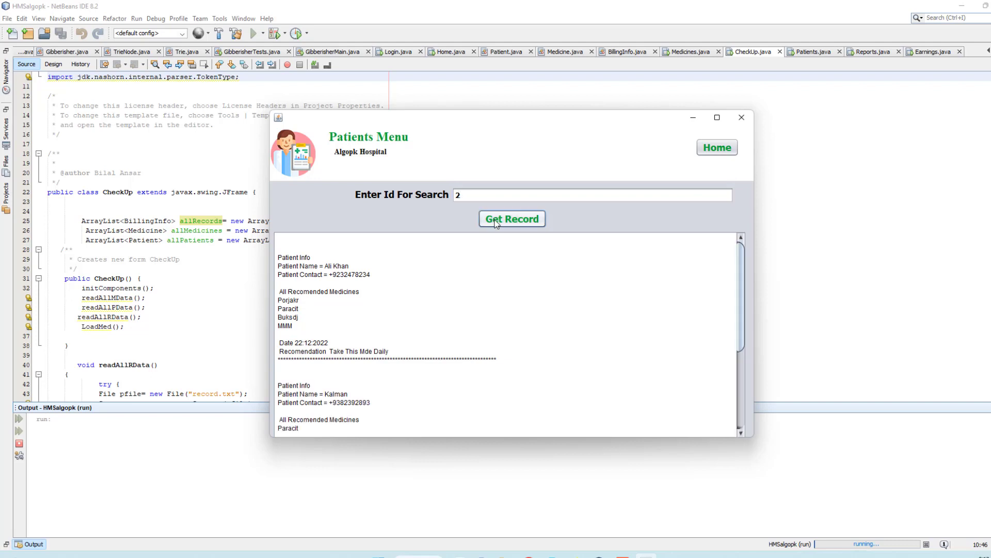
mouse_move(745, 291)
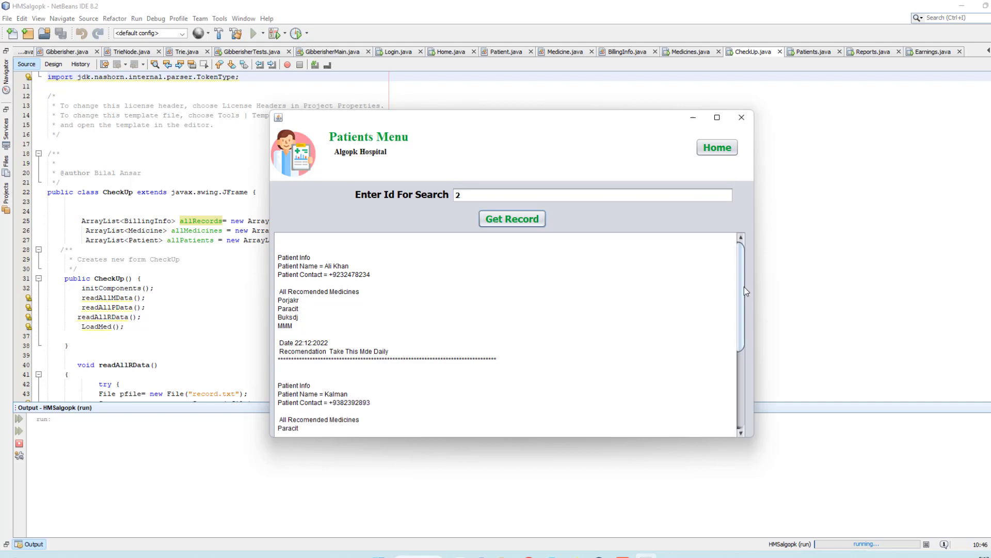
mouse_move(743, 285)
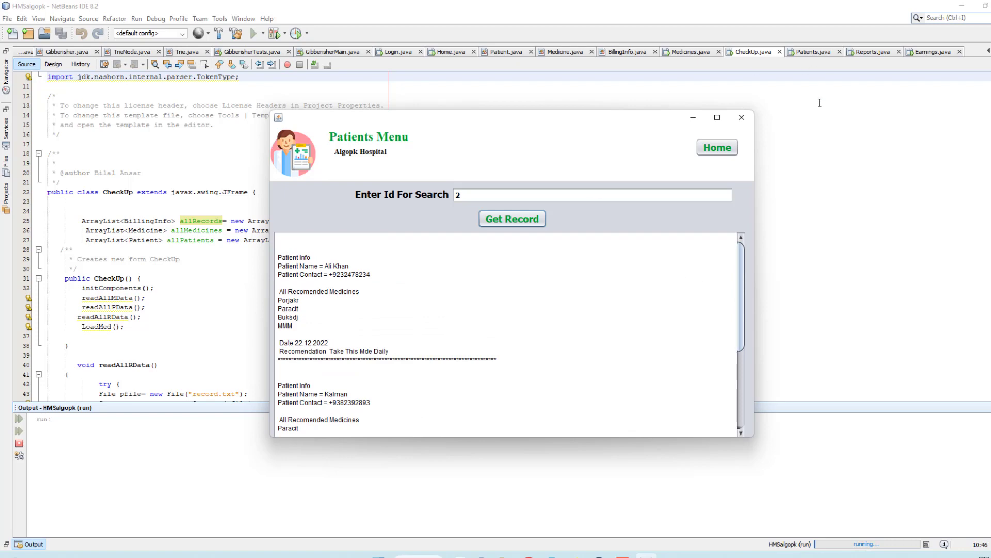
left_click(716, 147)
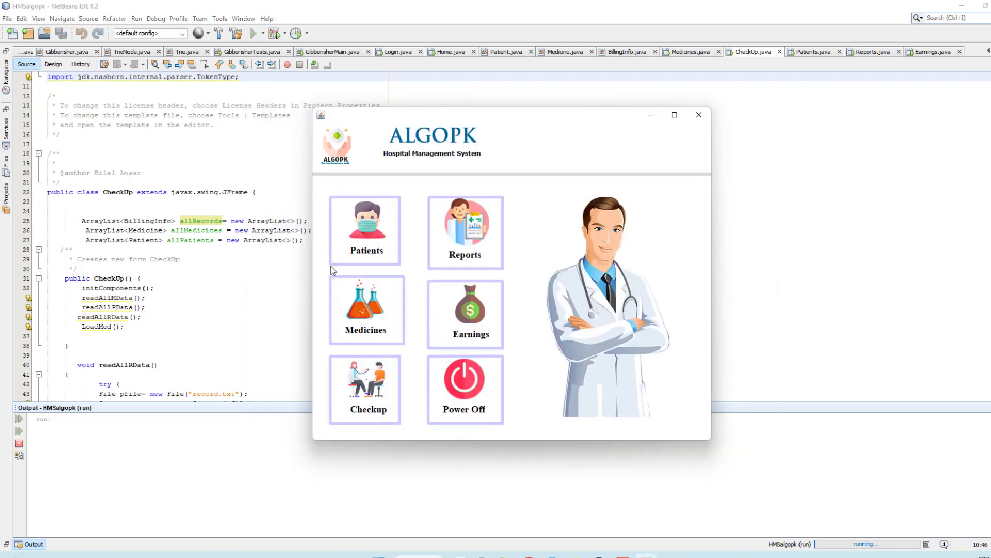
mouse_move(487, 392)
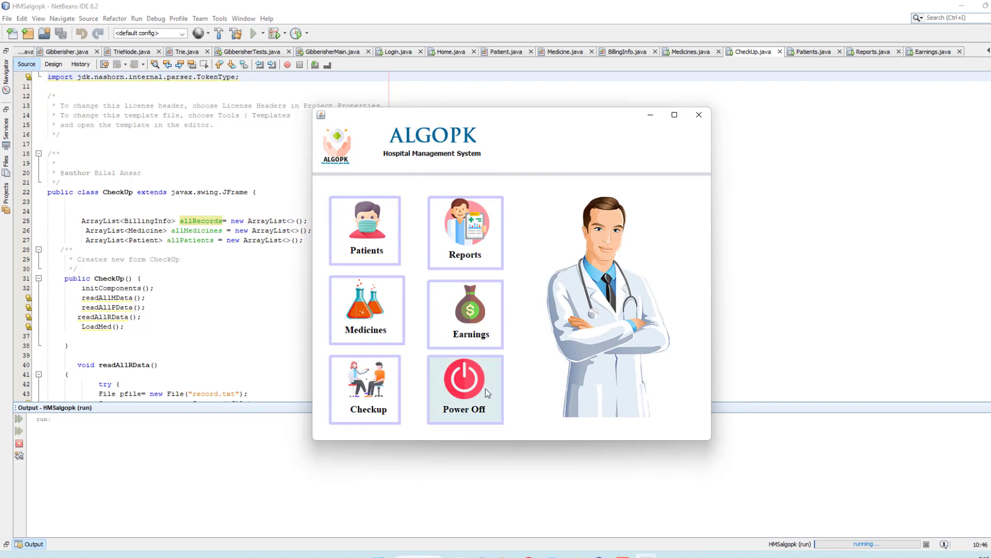
- Attempt to shut down the hospital app with its Power Off button
left_click(464, 378)
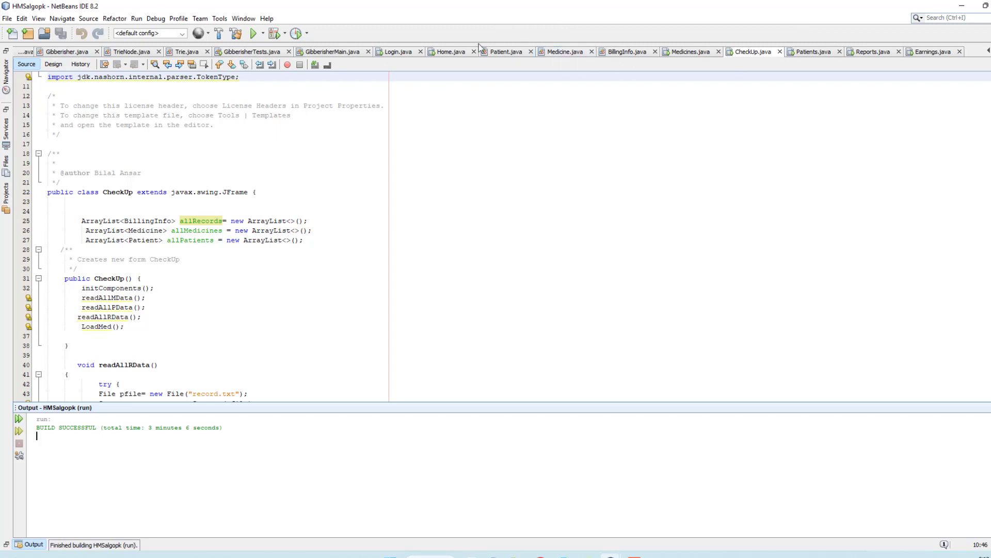
- Add System.exit(0) to Home's Power Off mouseClicked handler and rerun the app
left_click(450, 51)
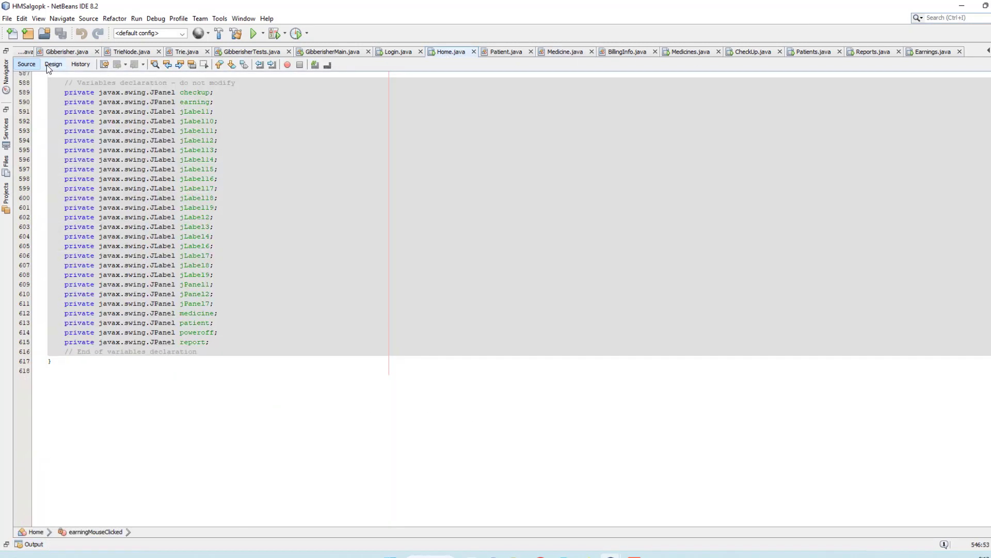
left_click(56, 63)
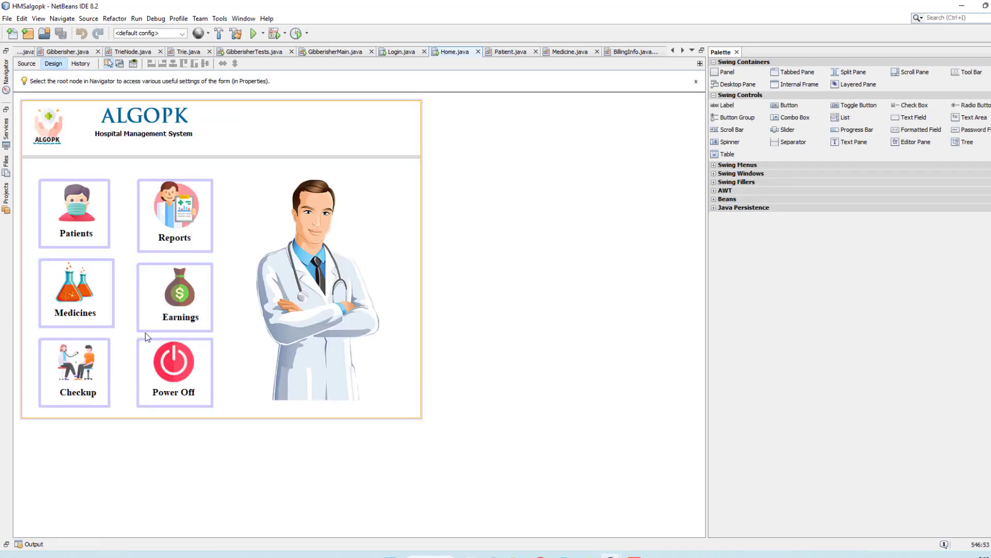
right_click(173, 367)
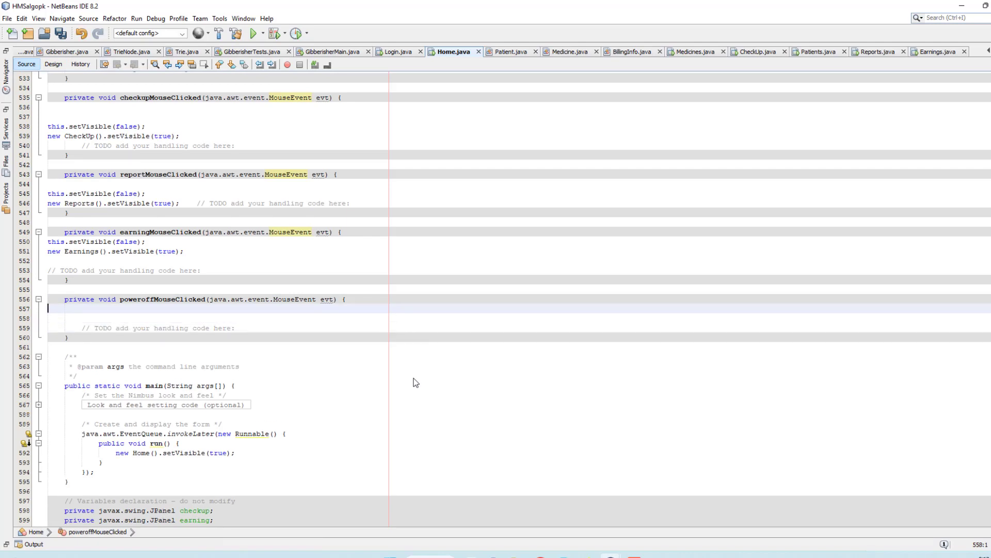
type("System.")
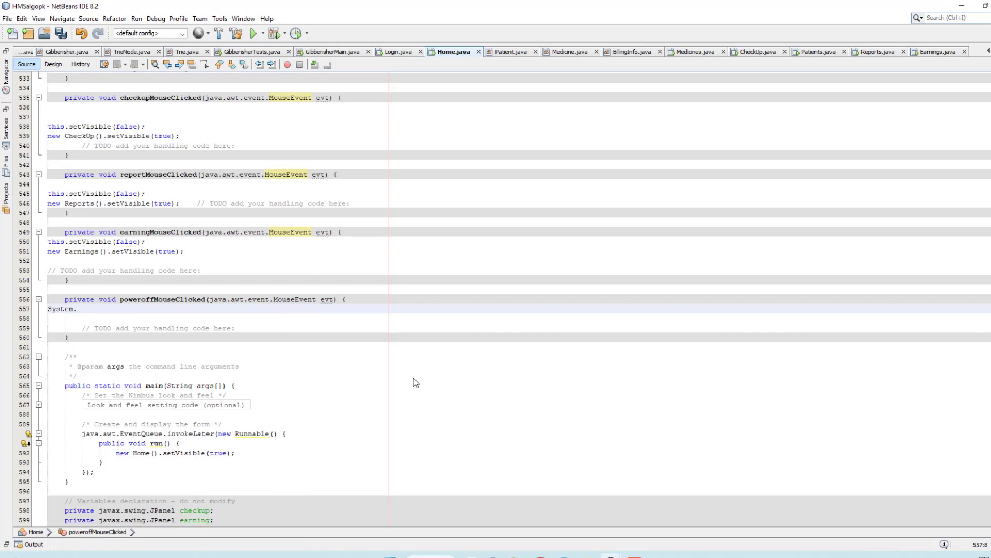
type("exit(0);")
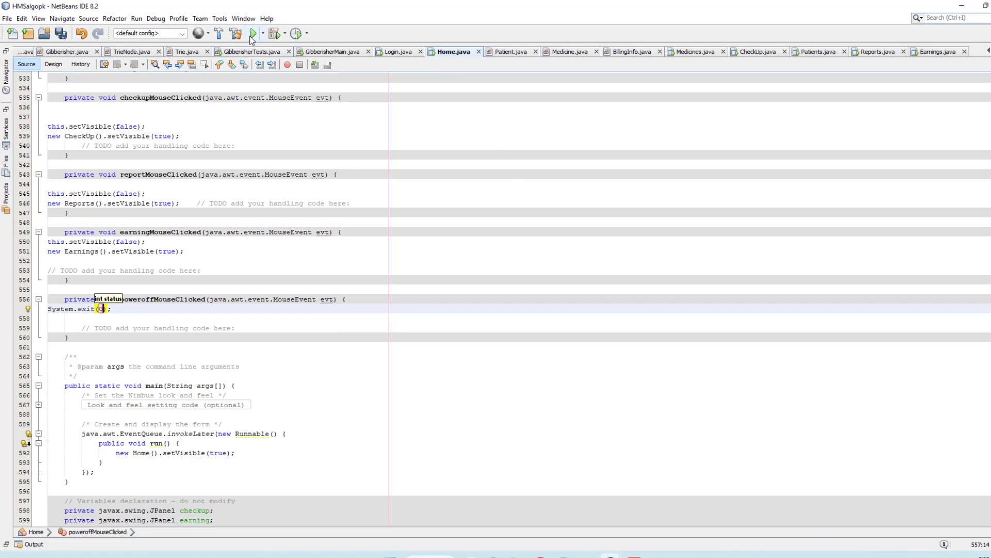
left_click(253, 33)
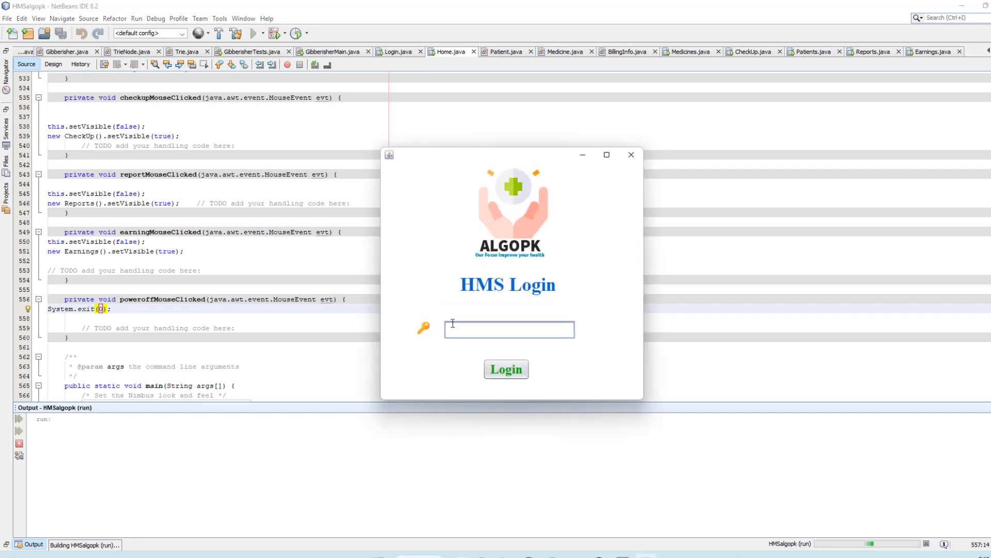
- Enter the password in the HMS Login window and log in to the ALGOPK dashboard
type("****")
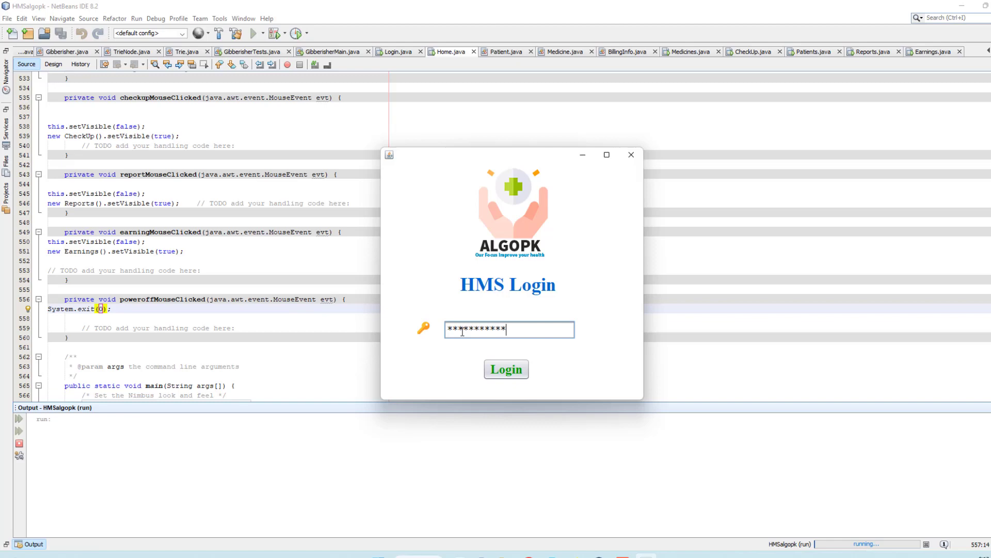
left_click(506, 369)
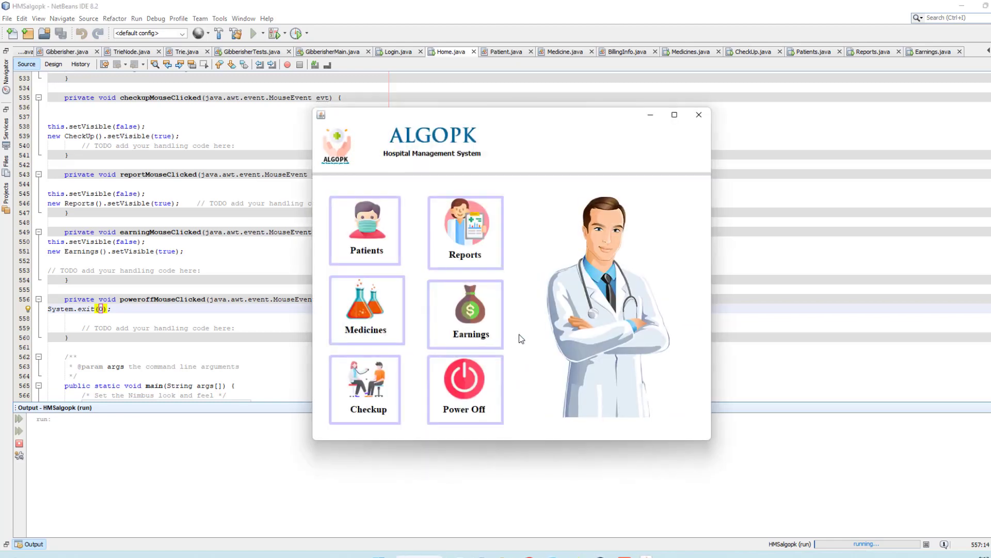